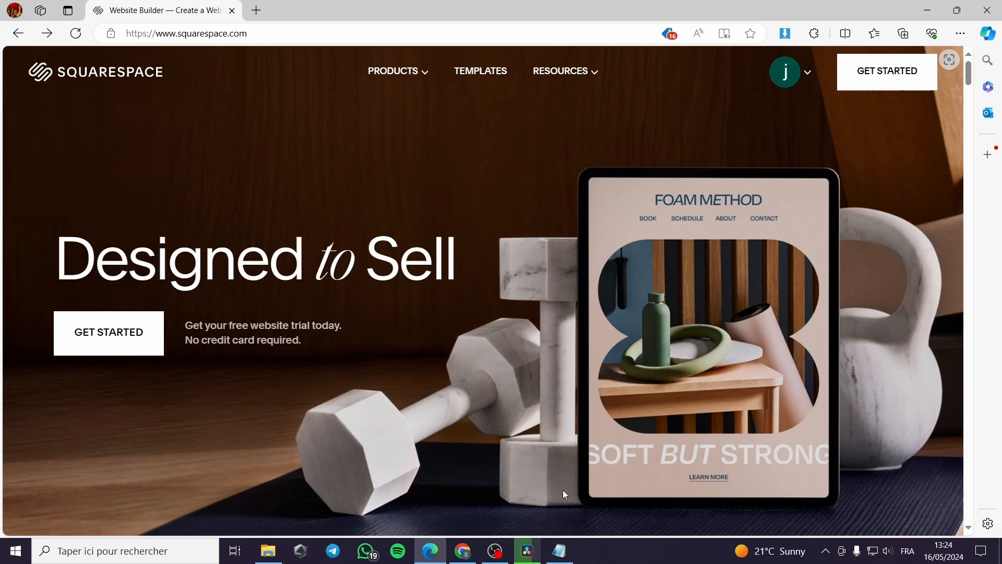
pyautogui.moveTo(590, 395)
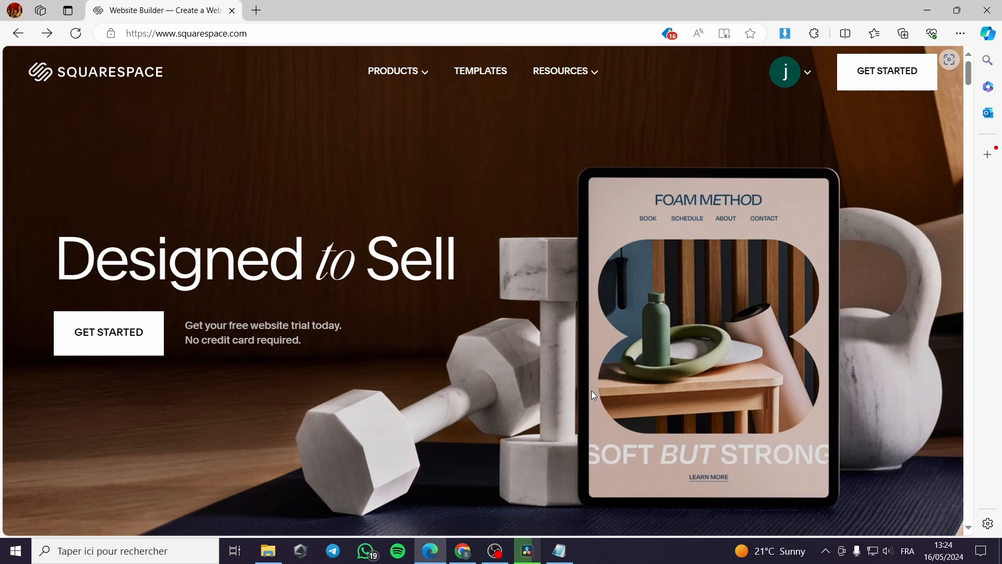
pyautogui.moveTo(597, 392)
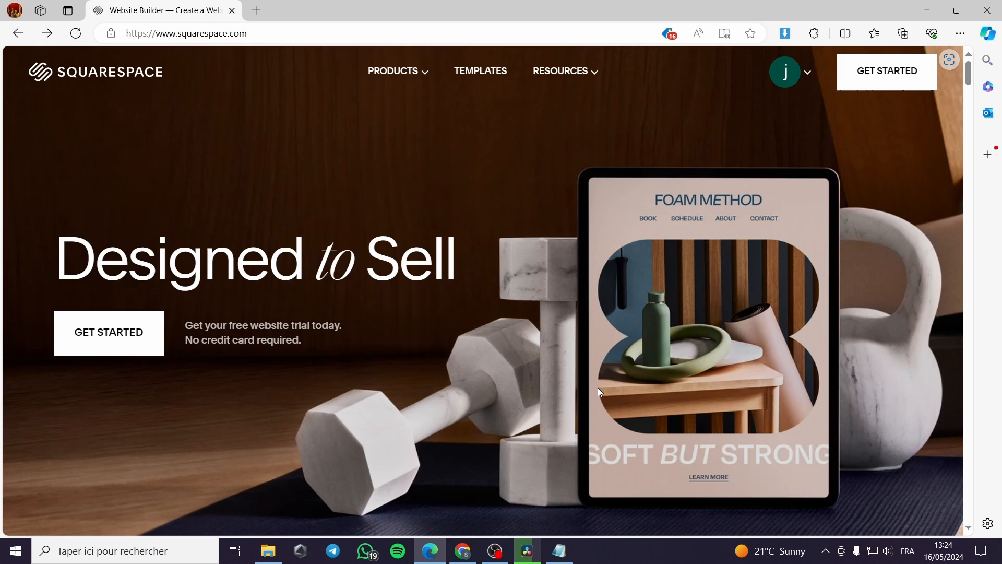
pyautogui.moveTo(771, 158)
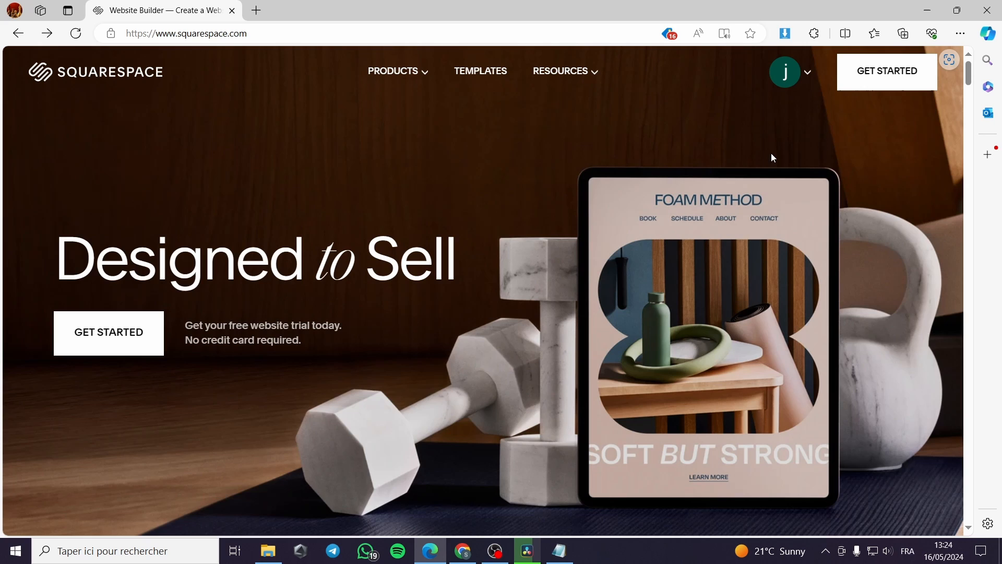
pyautogui.moveTo(80, 88)
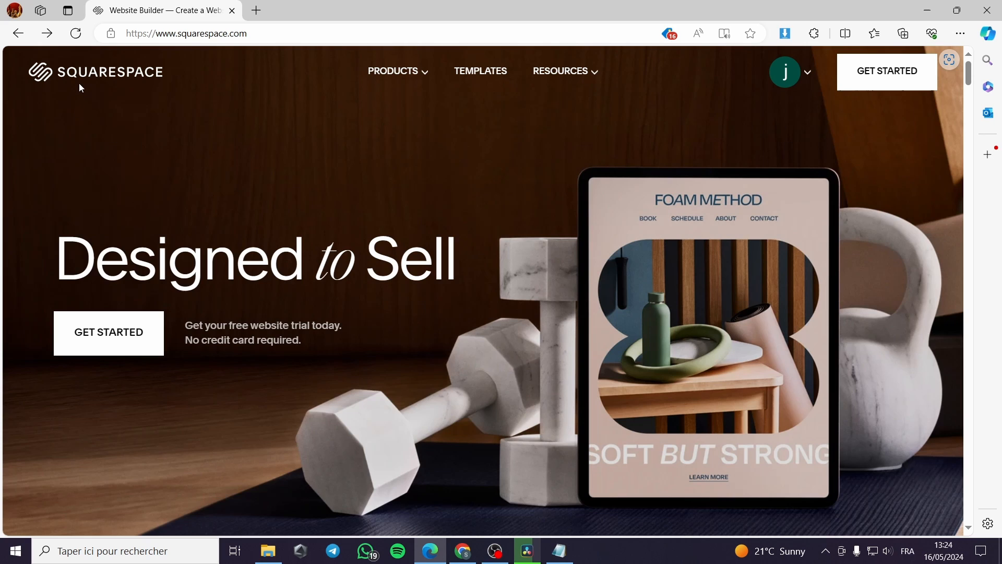
pyautogui.moveTo(130, 76)
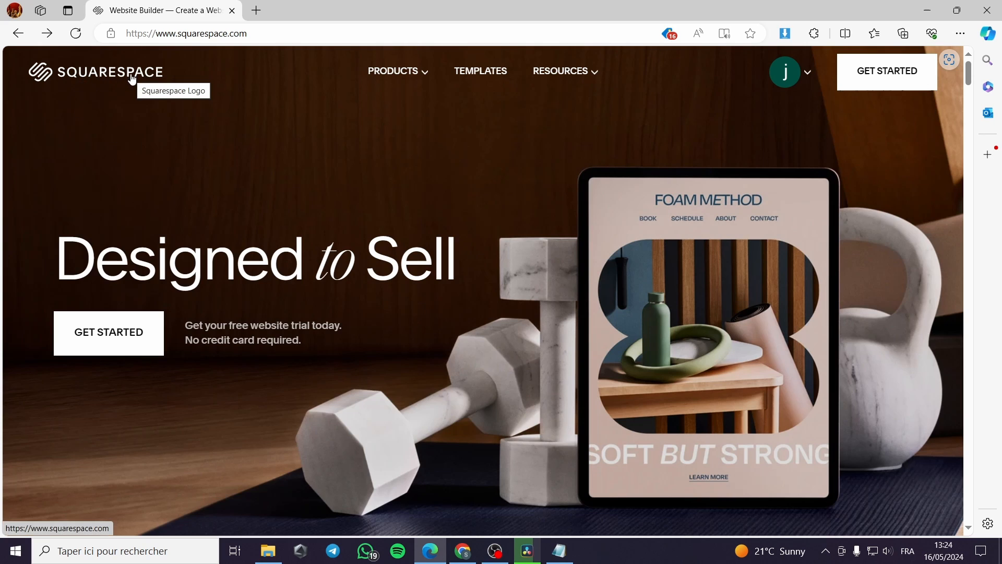
# Go to the account dashboard from the avatar menu, listing the trial website.
pyautogui.click(557, 550)
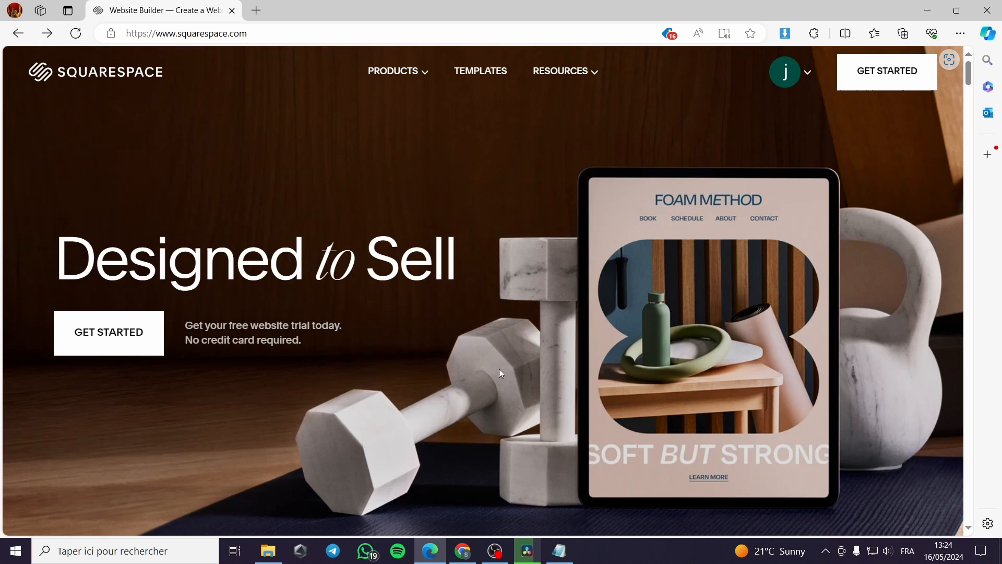
pyautogui.moveTo(164, 421)
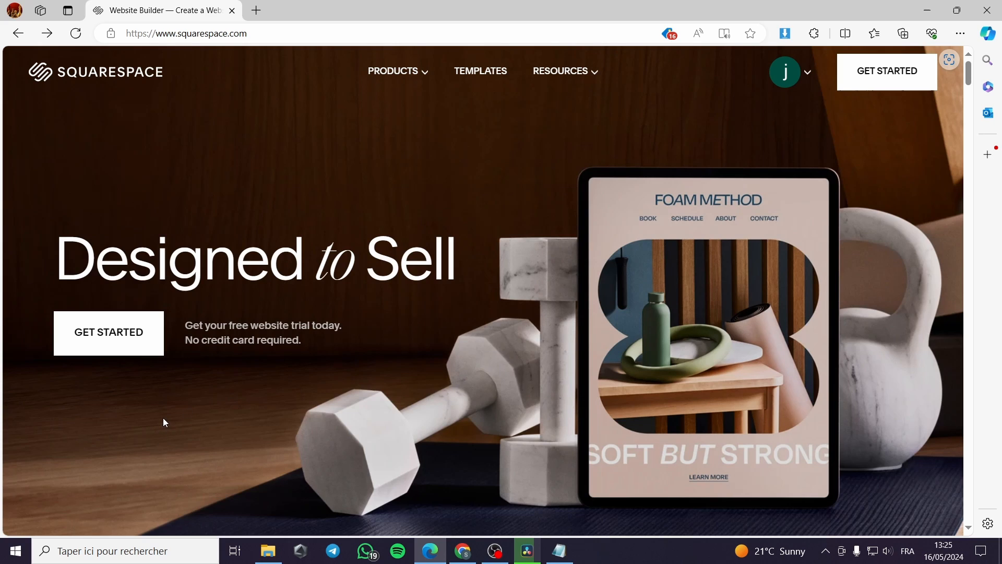
pyautogui.moveTo(229, 360)
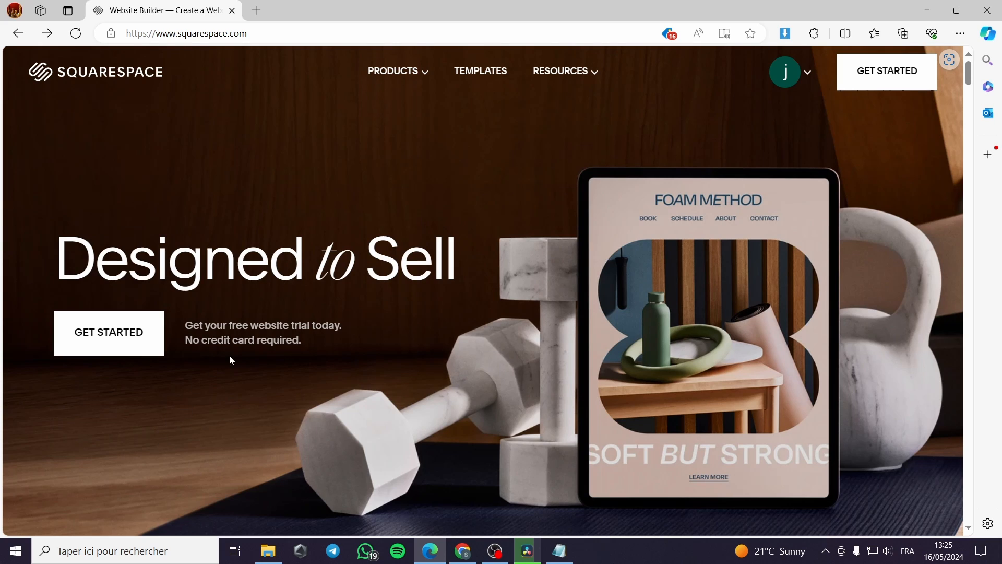
pyautogui.moveTo(226, 352)
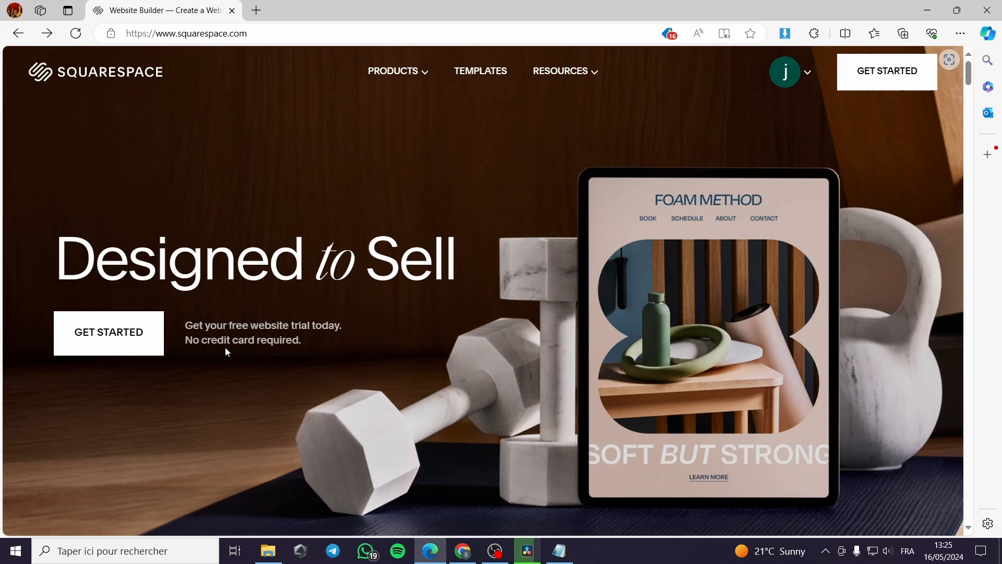
pyautogui.moveTo(457, 328)
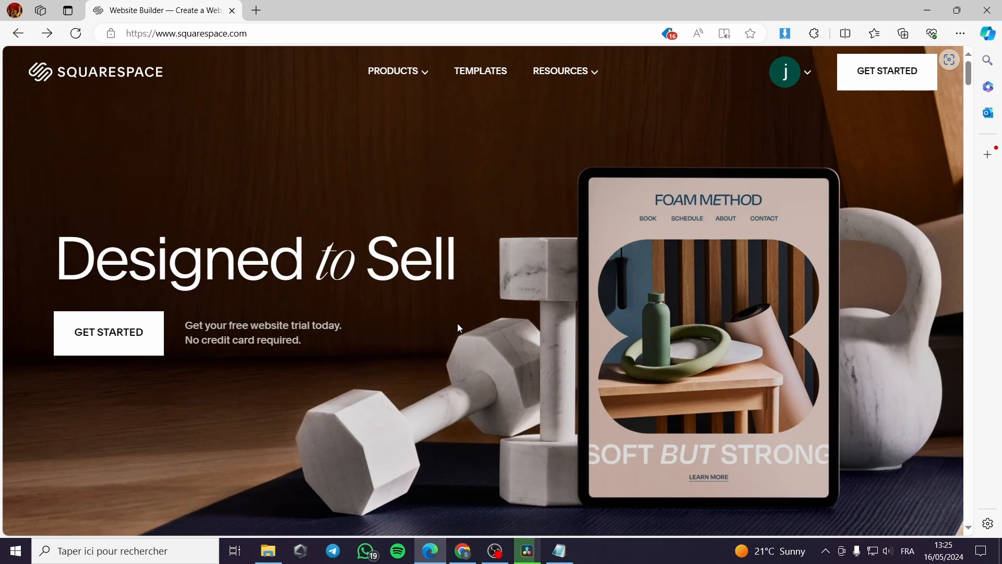
pyautogui.moveTo(483, 325)
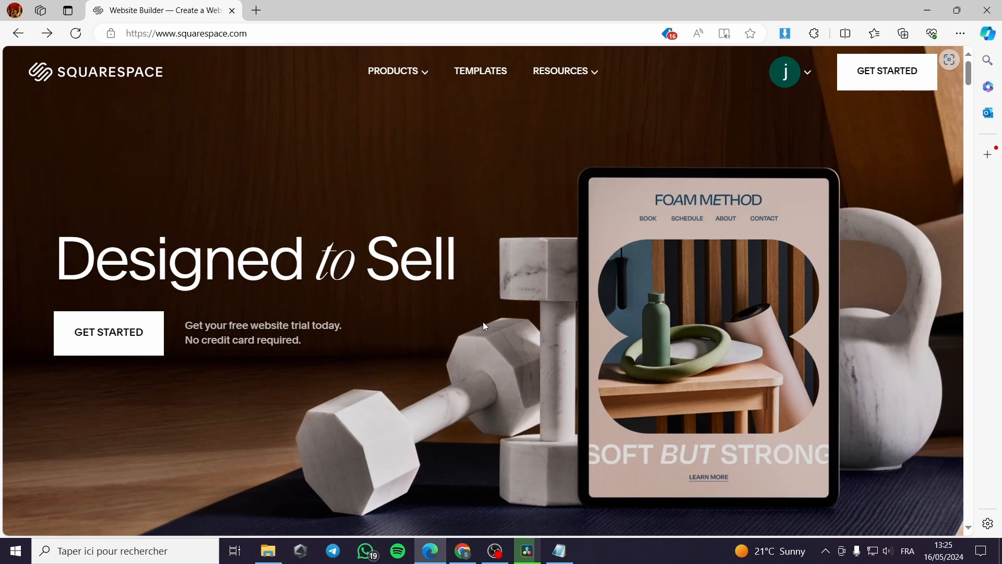
pyautogui.moveTo(527, 322)
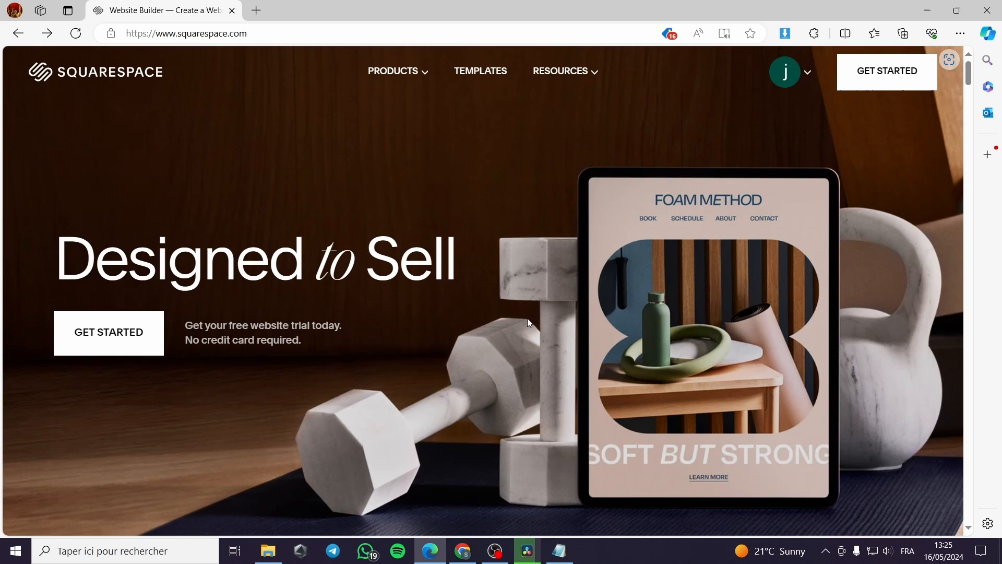
pyautogui.moveTo(747, 123)
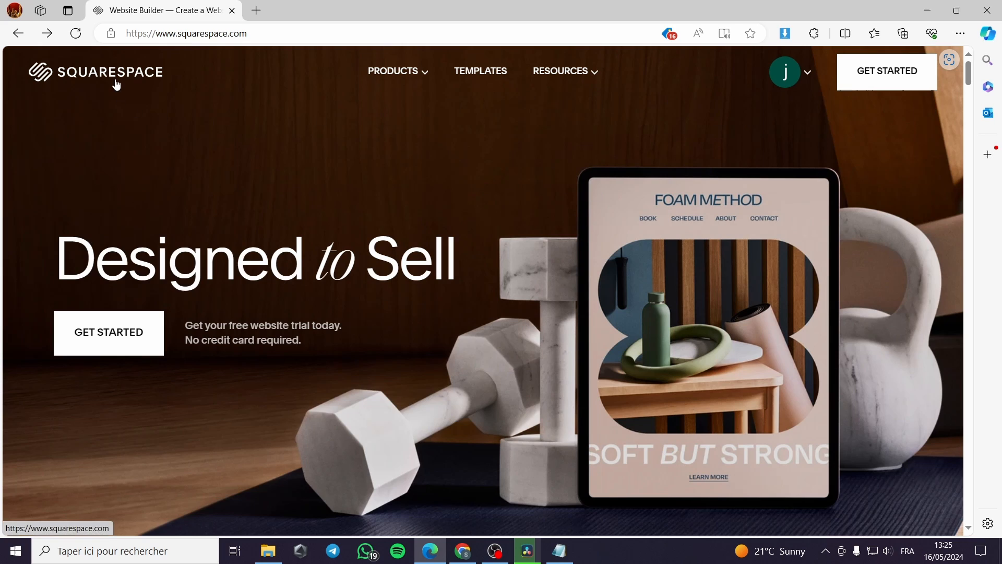
pyautogui.moveTo(96, 72)
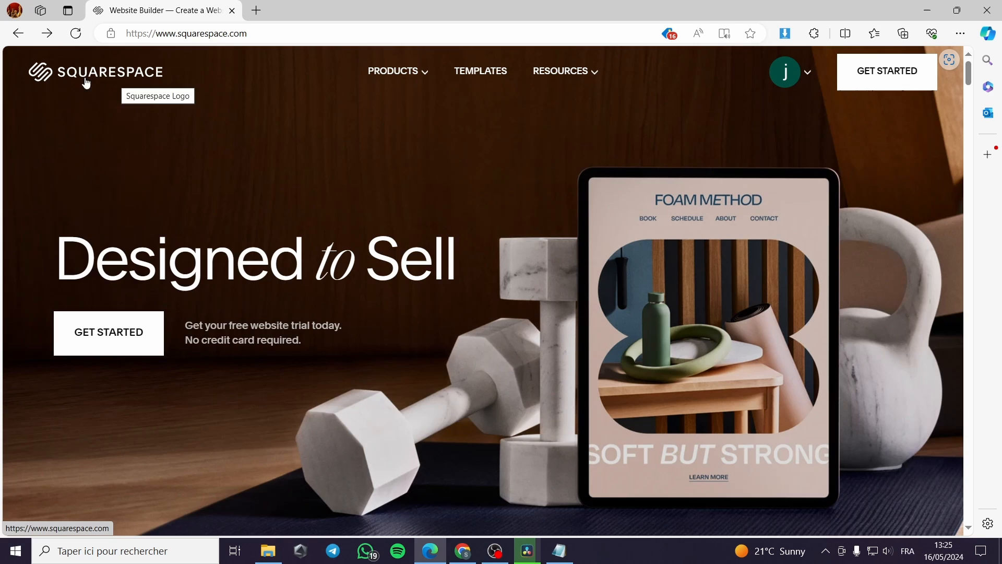
pyautogui.click(785, 71)
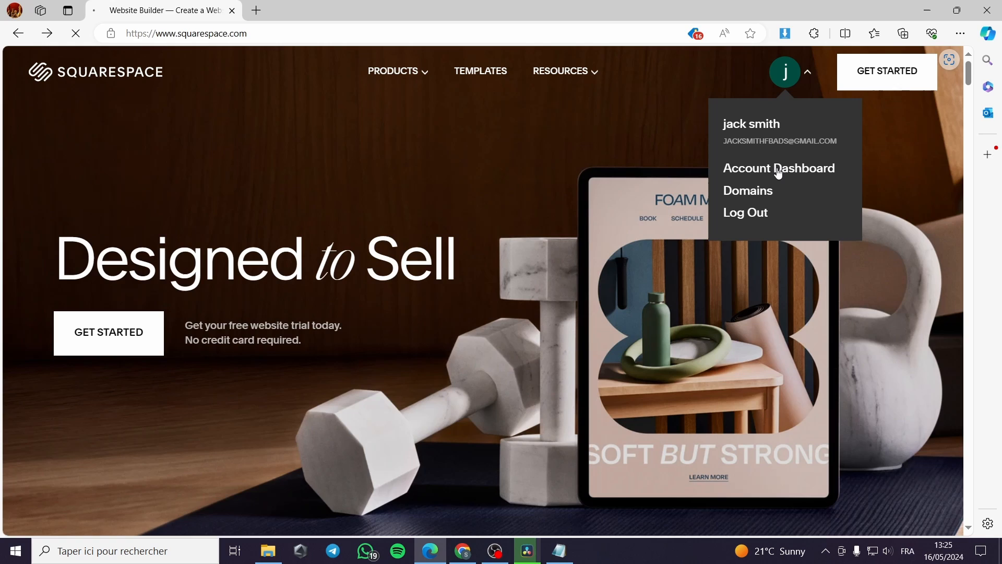
pyautogui.click(778, 168)
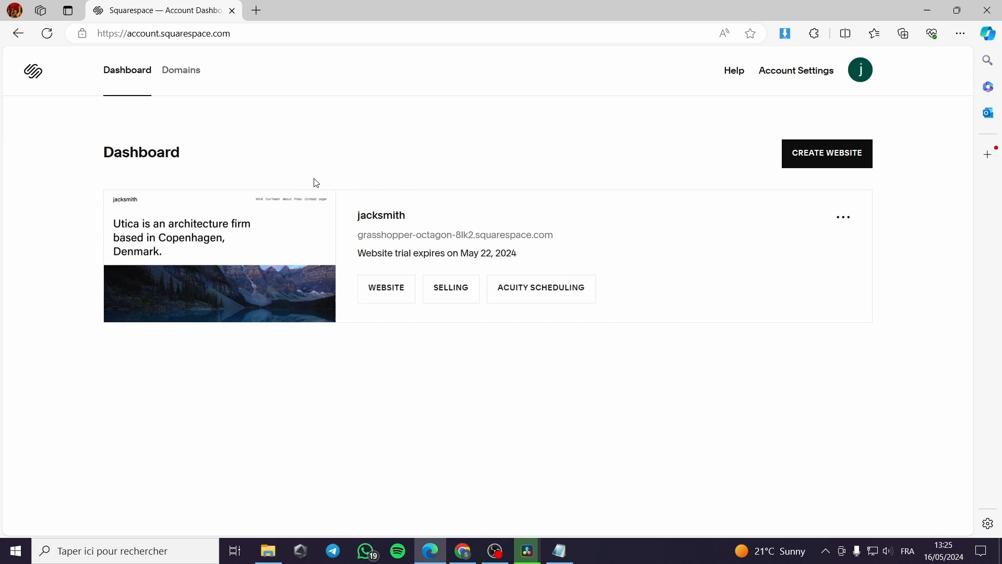
pyautogui.moveTo(362, 123)
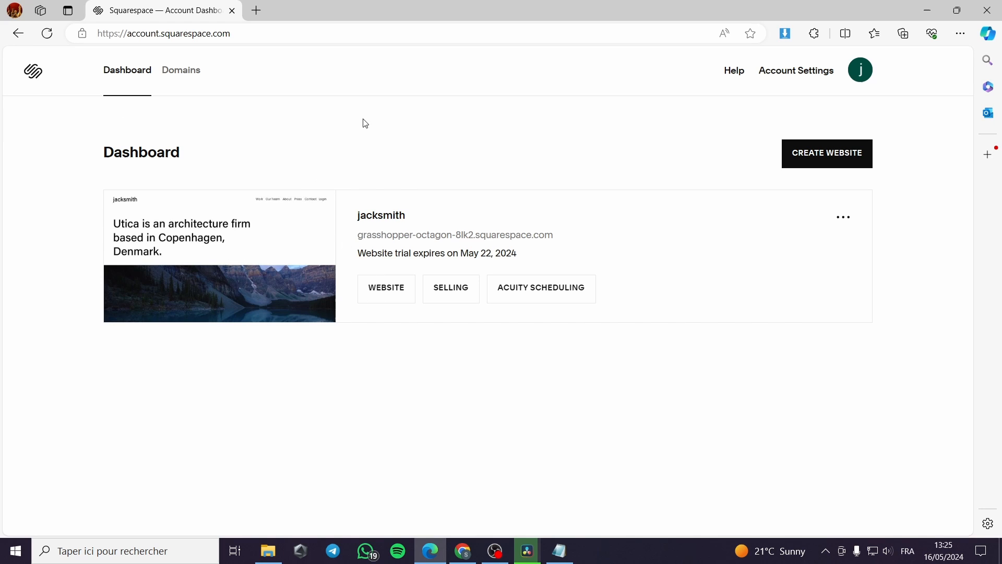
pyautogui.moveTo(414, 299)
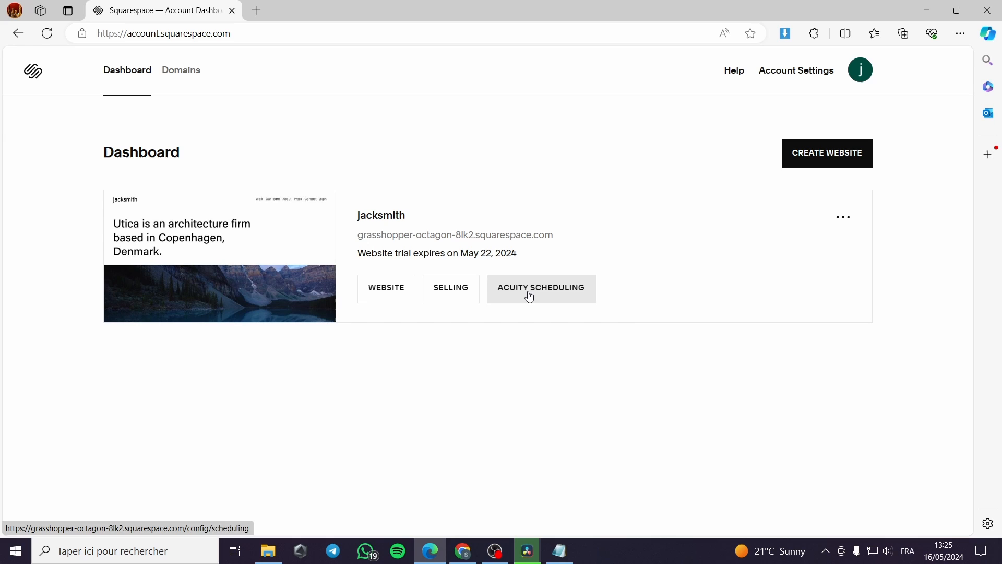
# Enter the trial website's Pages area and show the Work page in the preview.
pyautogui.click(540, 288)
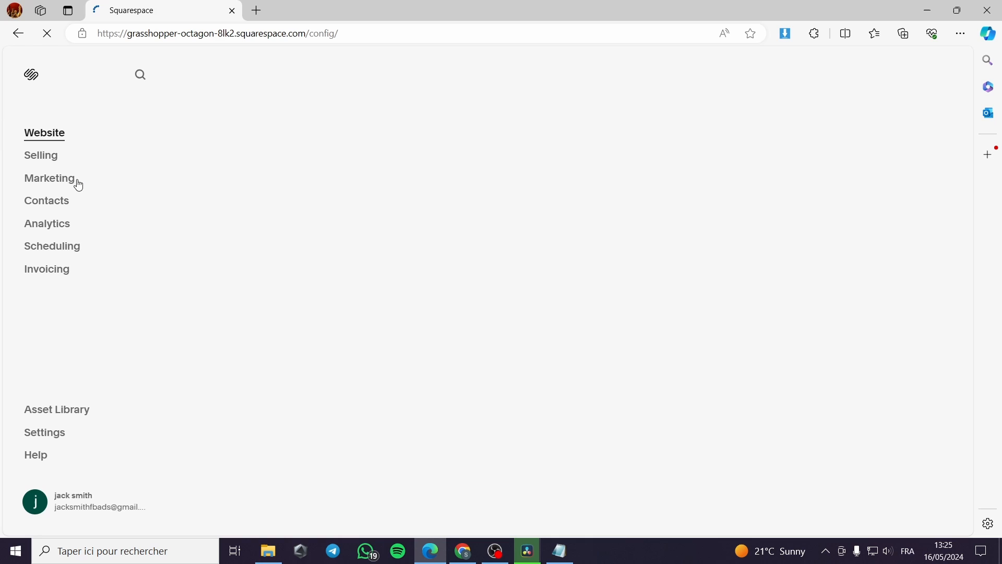
pyautogui.click(44, 132)
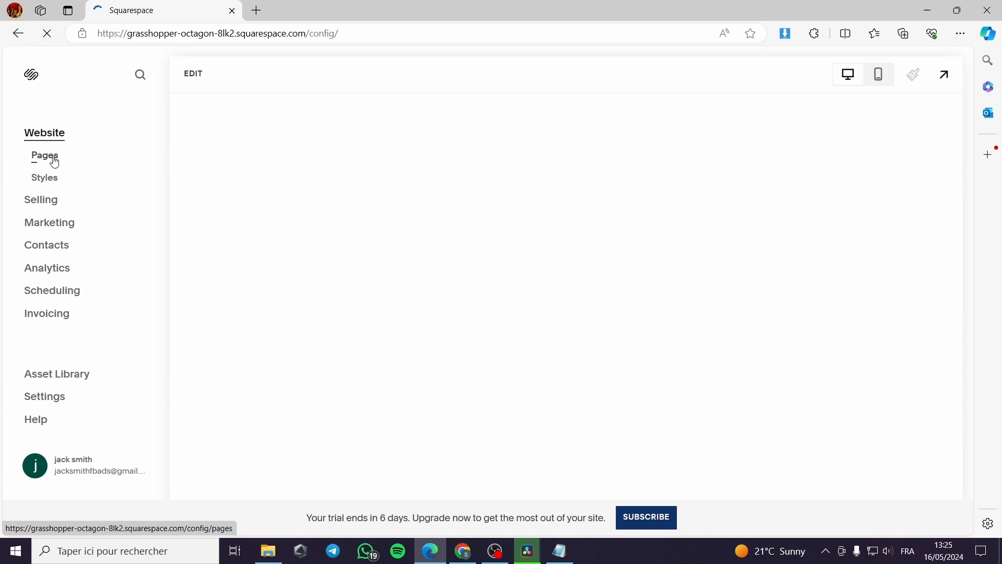
pyautogui.click(43, 156)
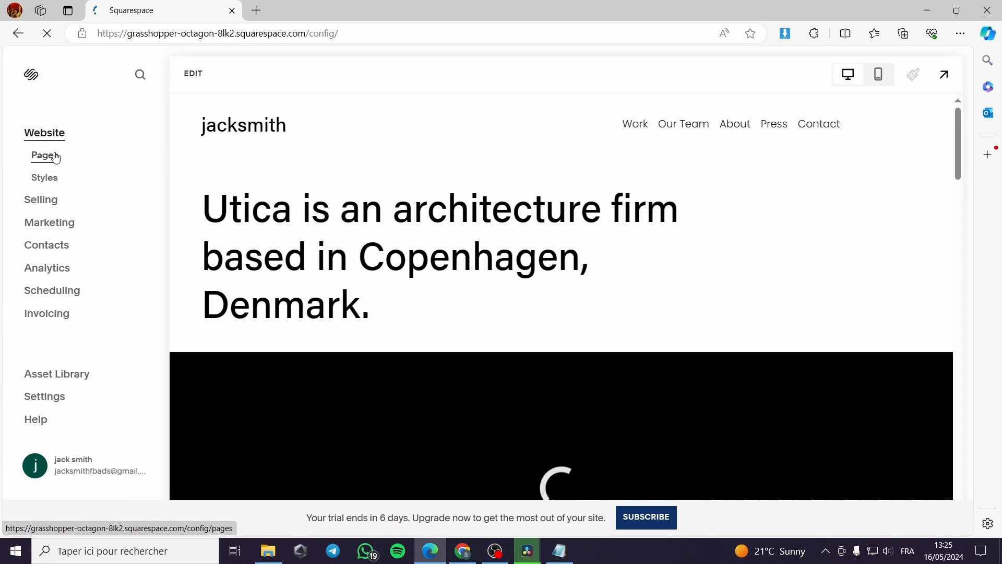
pyautogui.click(43, 156)
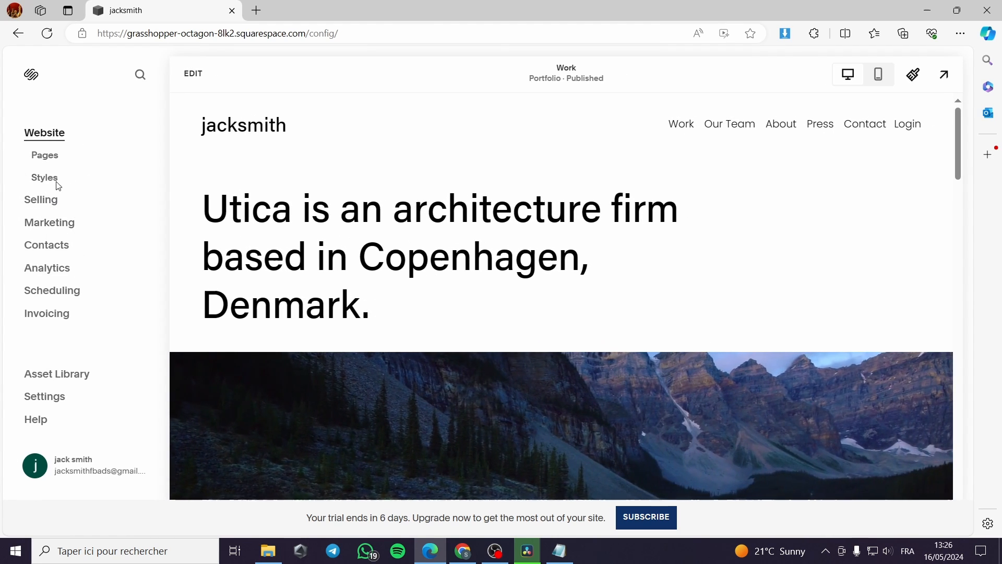
pyautogui.click(44, 177)
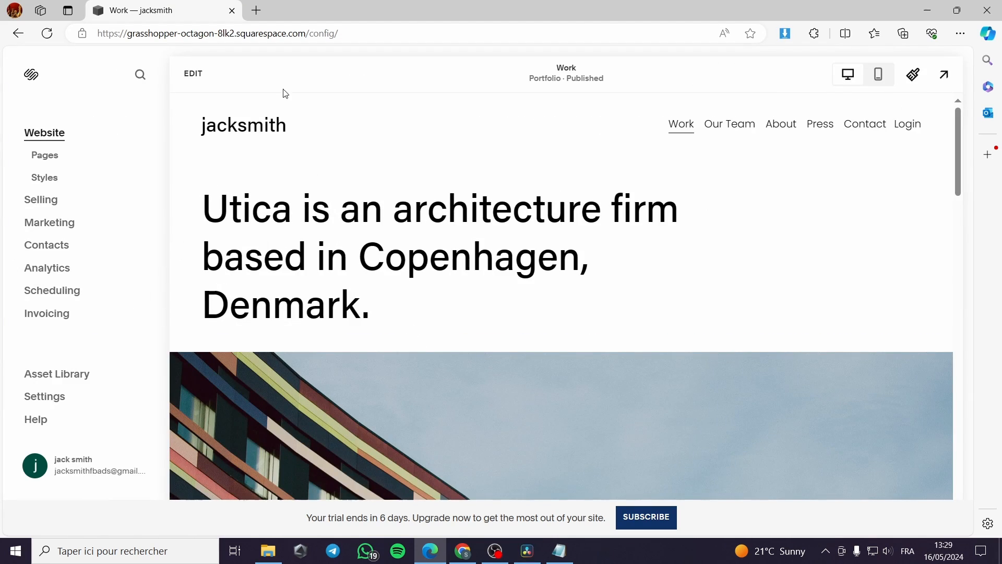
# Start editing the Work page and scroll to the end of the projects gallery section.
pyautogui.click(192, 73)
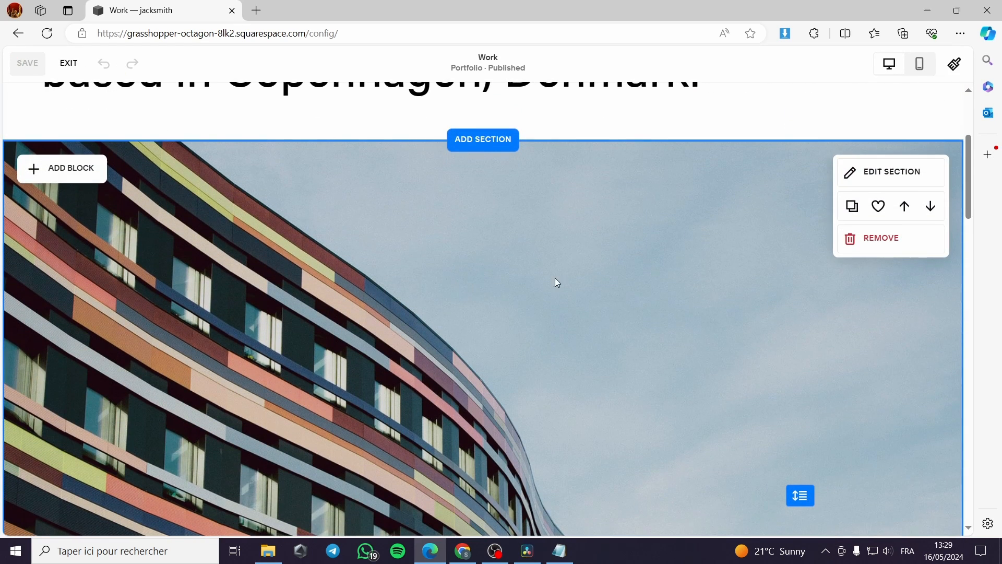
pyautogui.scroll(-3)
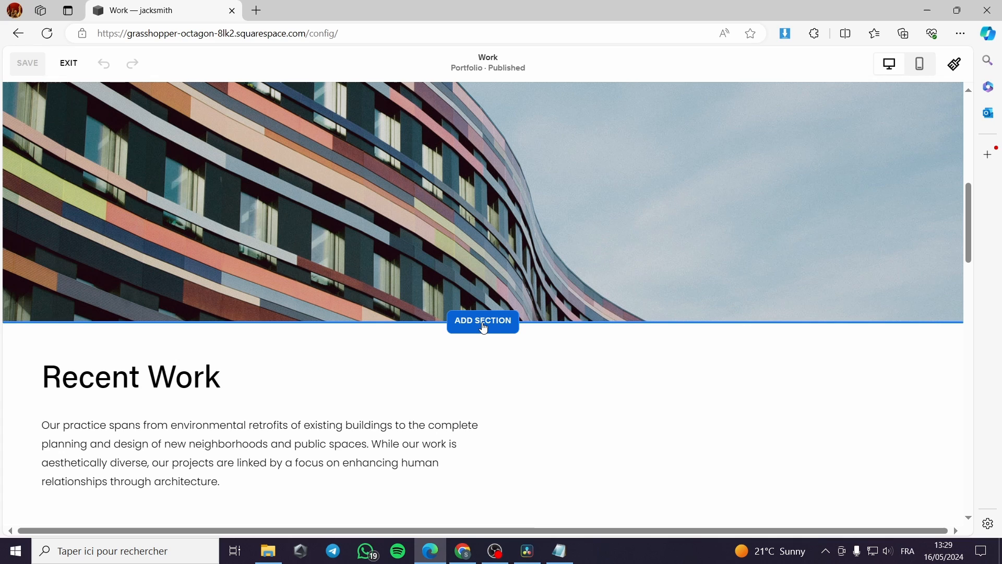
pyautogui.click(483, 321)
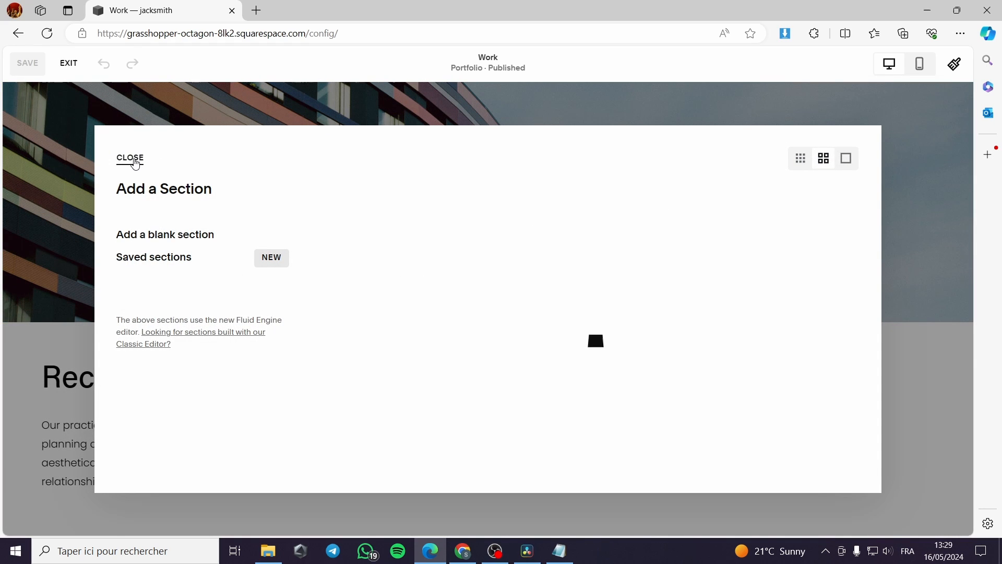
pyautogui.click(130, 158)
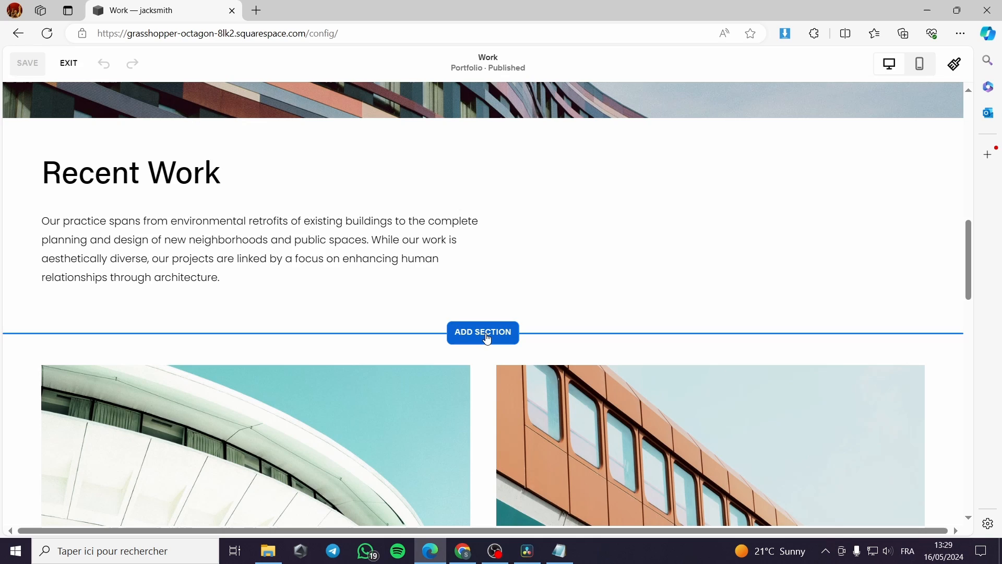
pyautogui.click(482, 332)
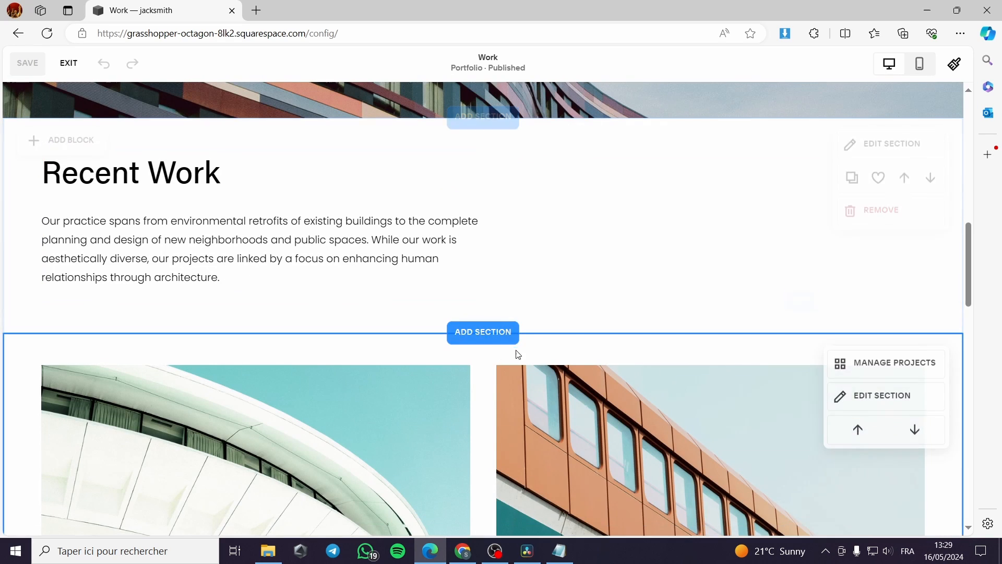
pyautogui.scroll(-3)
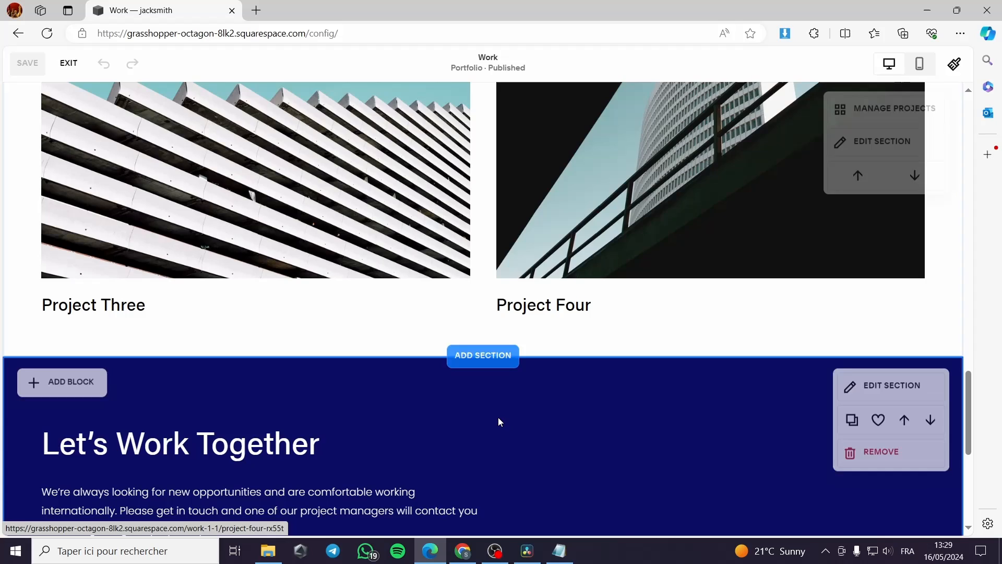
# Insert a six-image grid section from the Images layouts below the project listing.
pyautogui.click(482, 354)
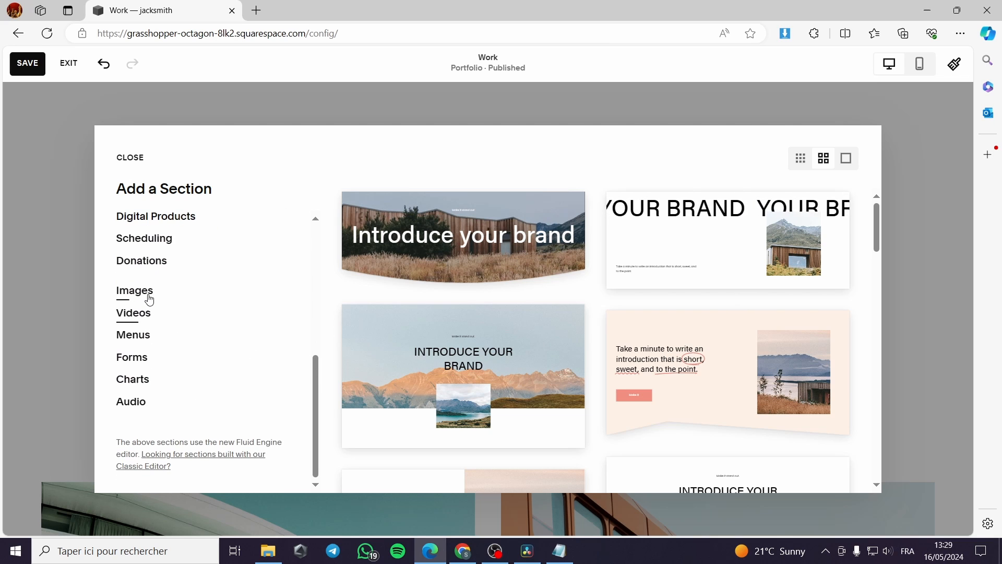
pyautogui.click(134, 290)
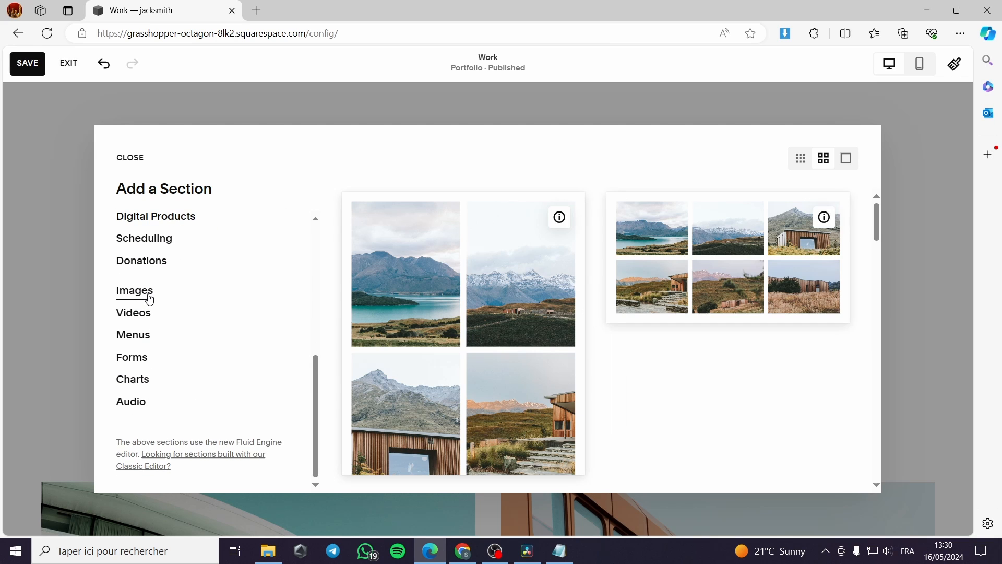
pyautogui.scroll(-3)
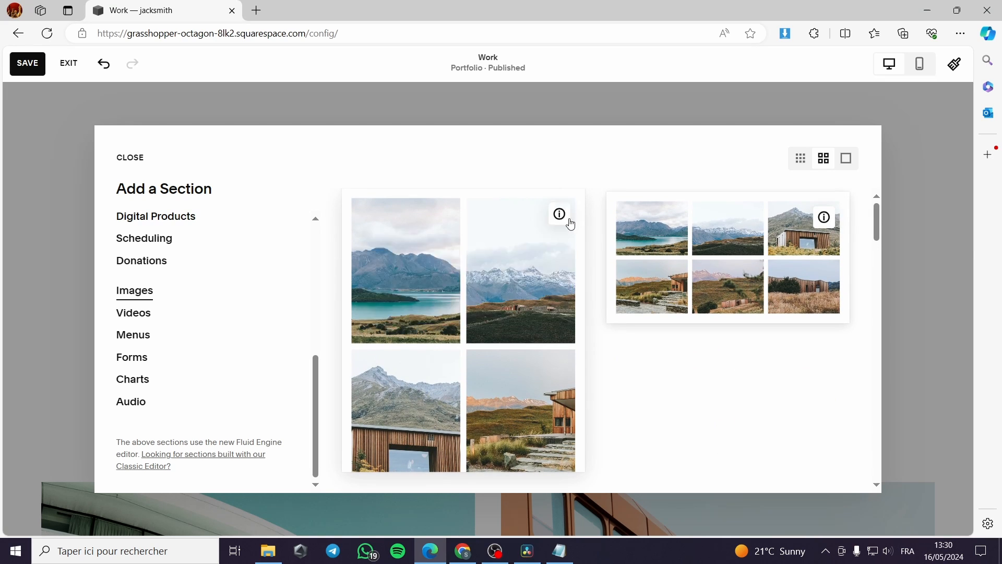
pyautogui.scroll(-3)
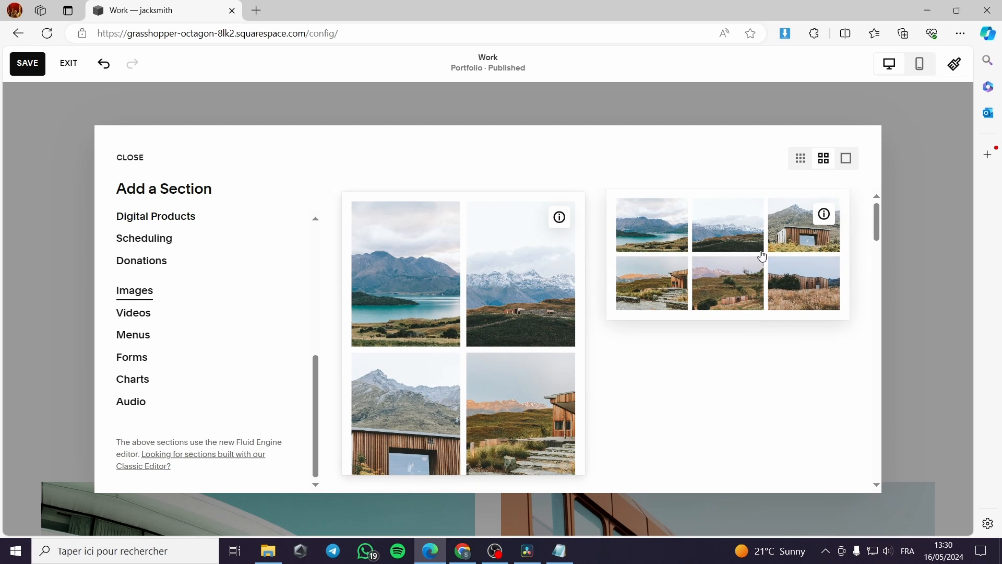
pyautogui.click(129, 158)
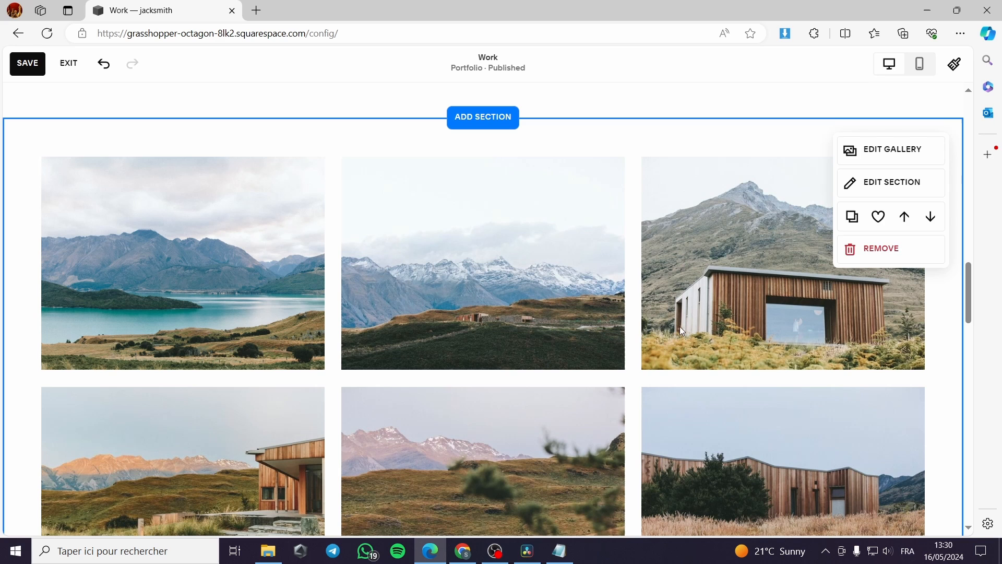
# Delete the wooden cabin photo in the gallery's image manager, leaving five images.
pyautogui.click(893, 150)
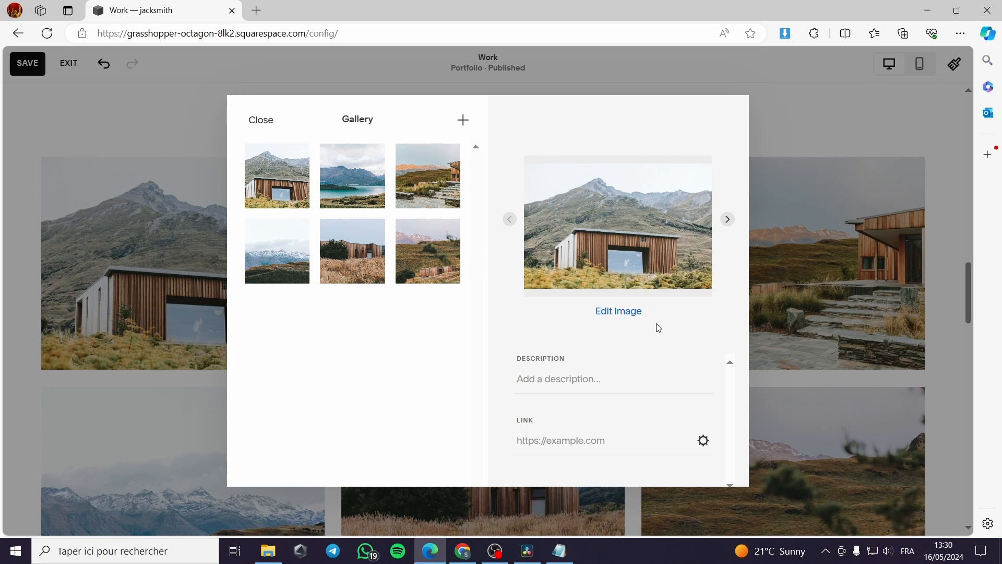
pyautogui.click(617, 311)
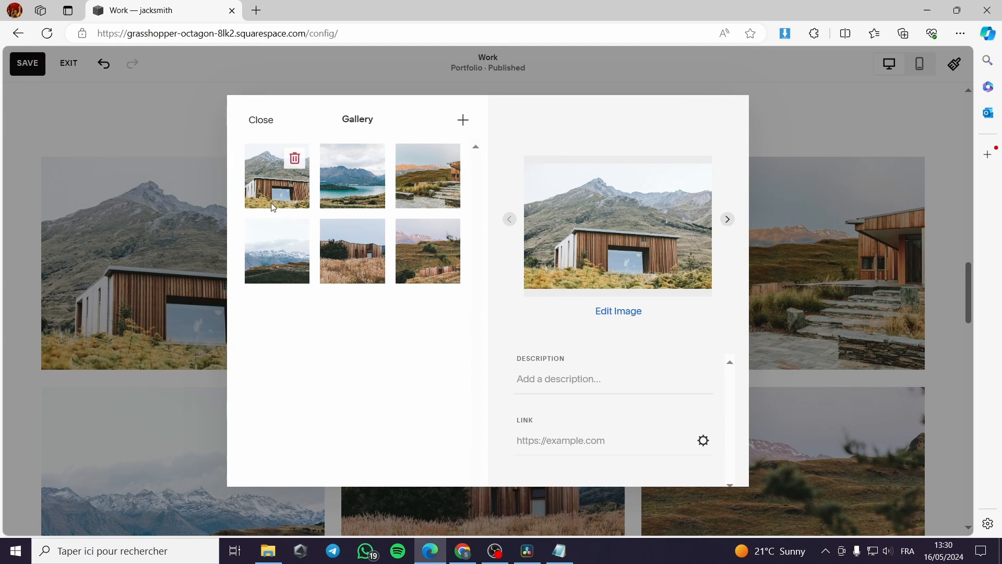
pyautogui.click(293, 157)
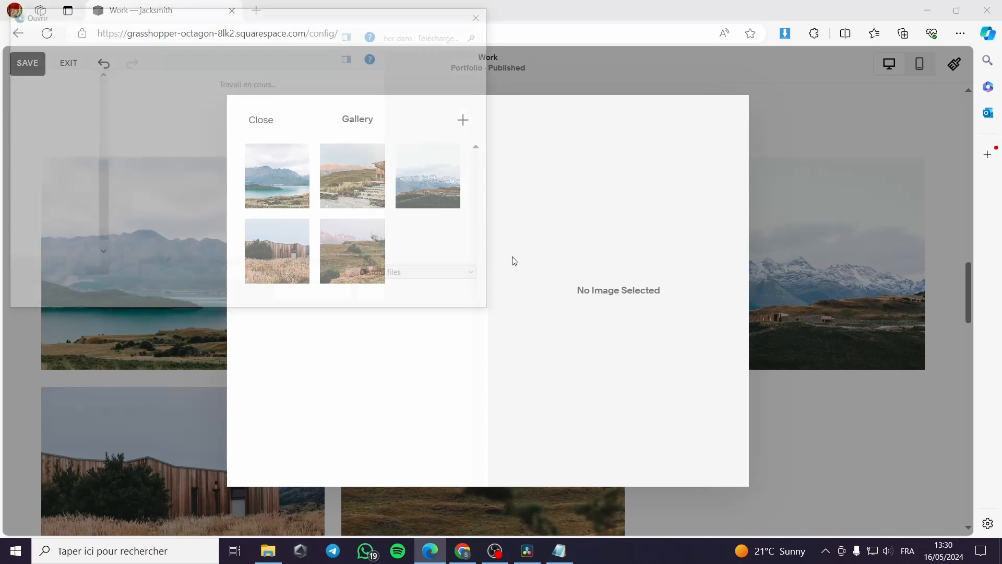
# Upload a modern building photo from Downloads as the gallery's sixth image.
pyautogui.click(462, 119)
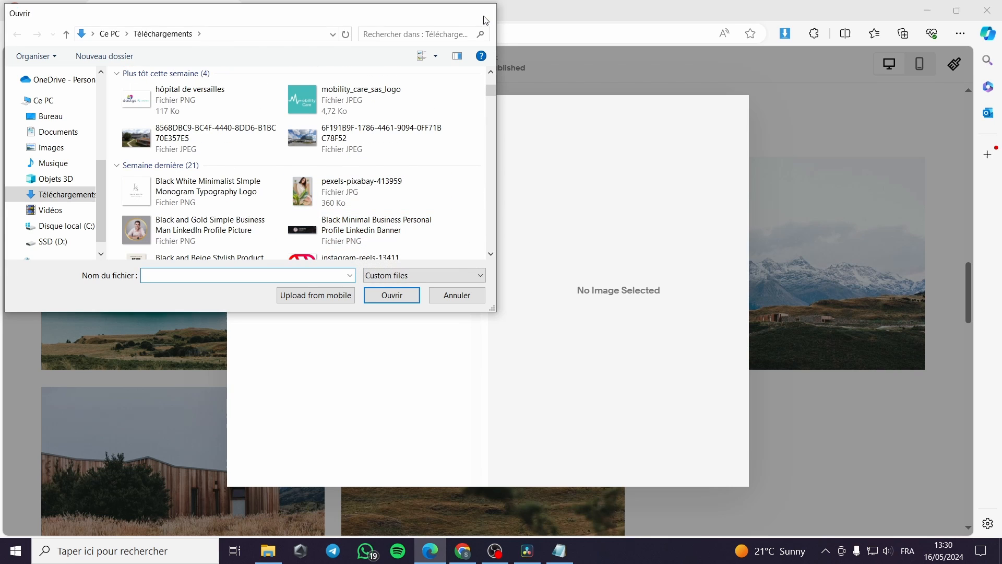
pyautogui.click(456, 295)
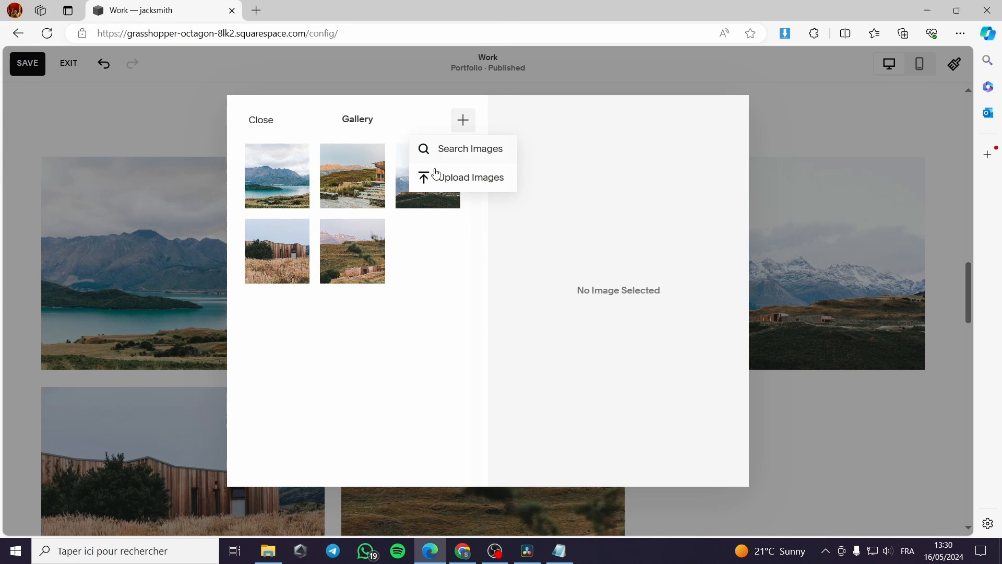
pyautogui.click(471, 178)
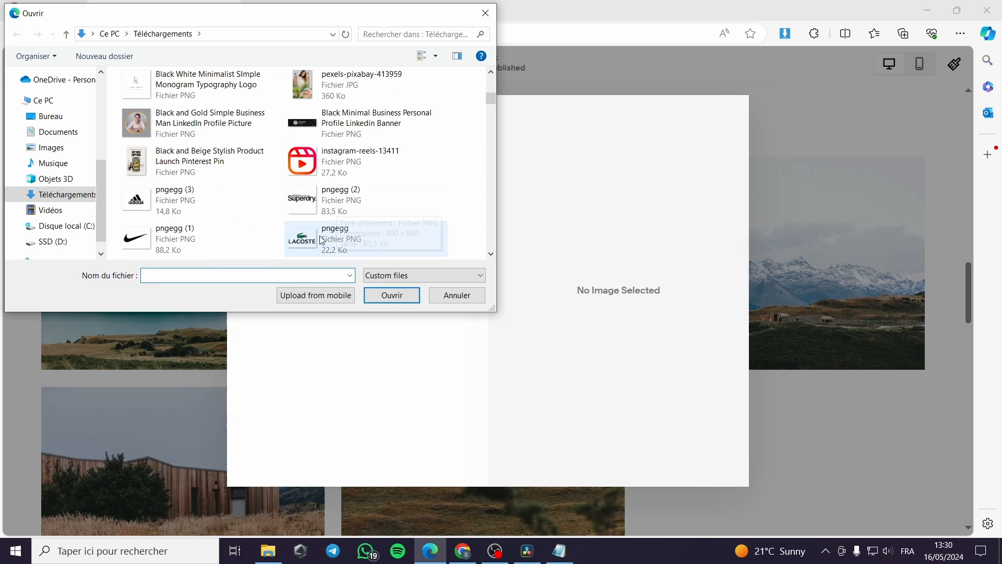
pyautogui.scroll(-3)
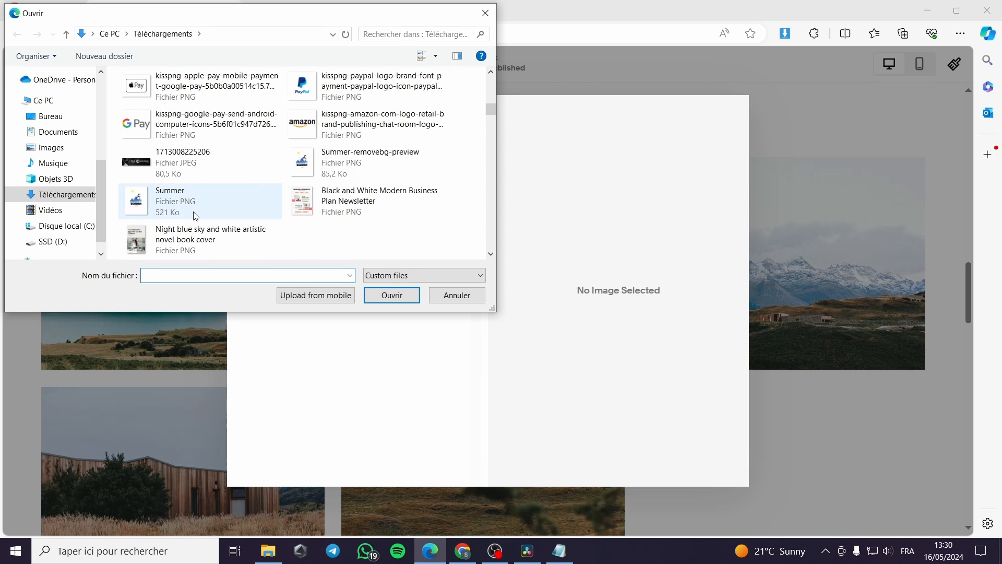
pyautogui.scroll(-3)
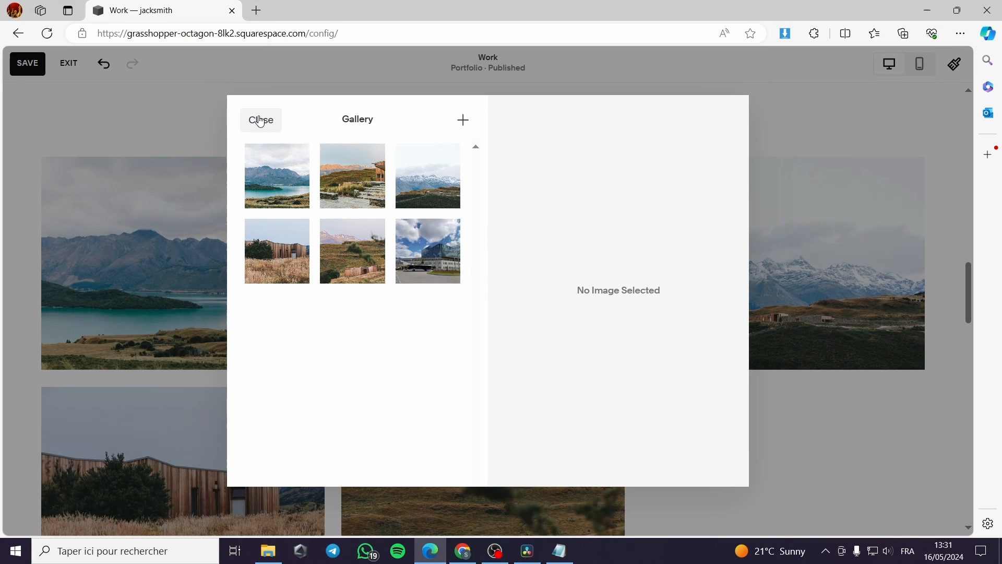
# Close the image manager and review the section's colour themes, keeping Lightest 1 white.
pyautogui.click(260, 120)
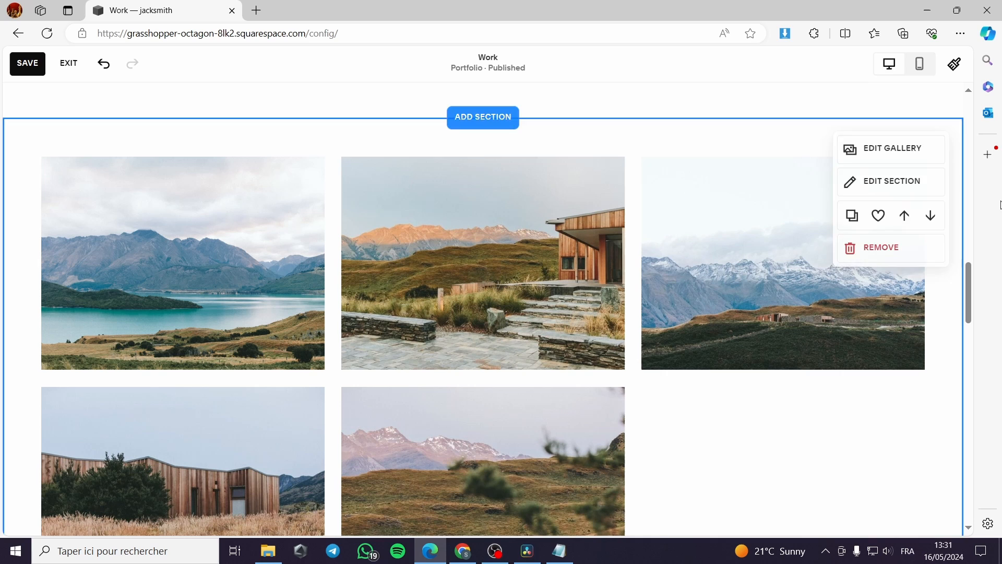
pyautogui.click(890, 148)
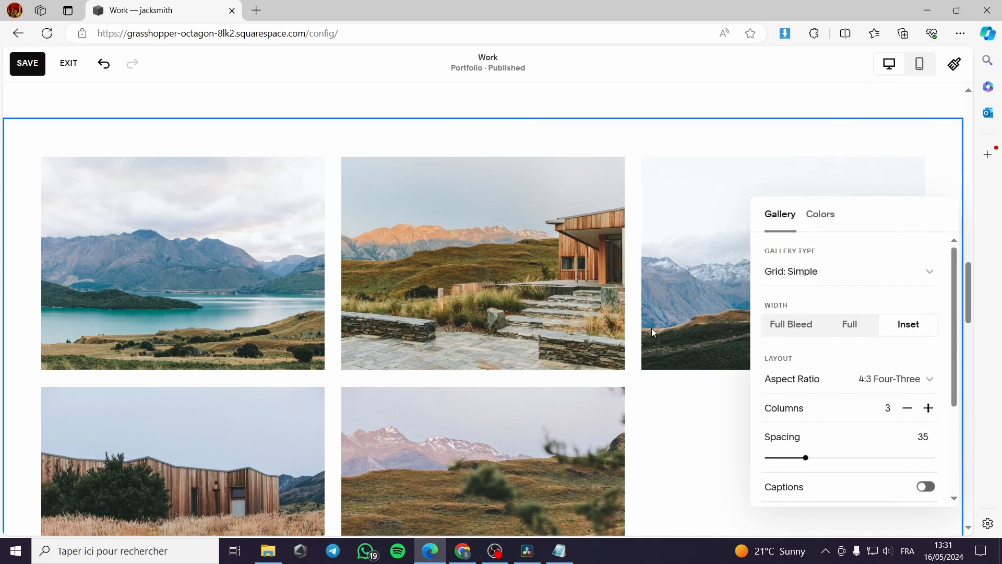
pyautogui.click(821, 214)
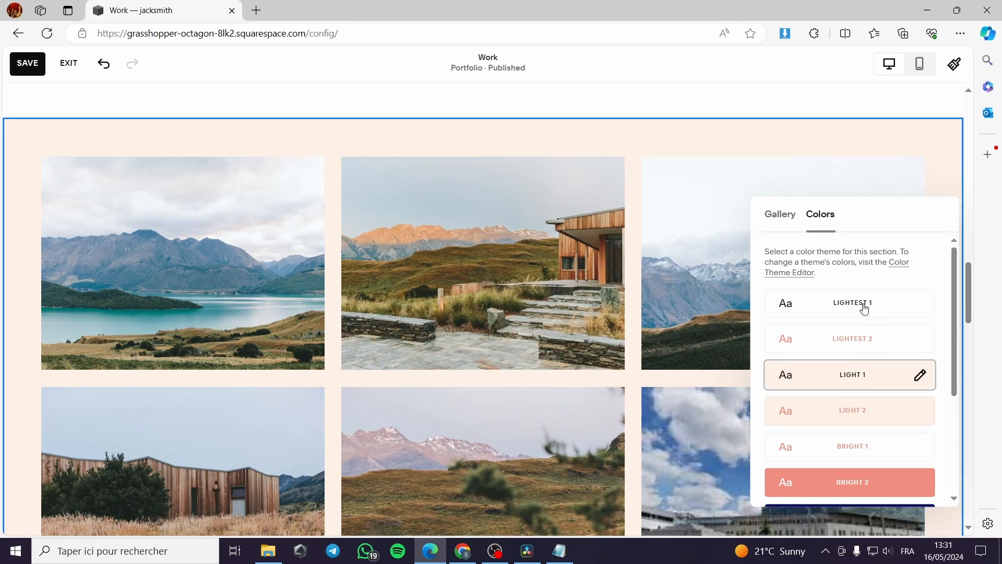
pyautogui.click(778, 213)
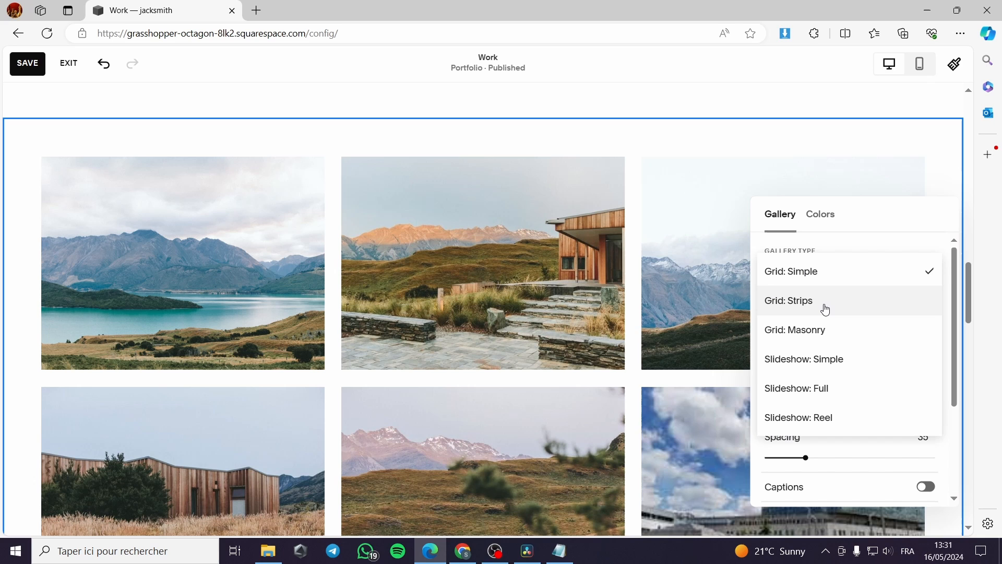
# Try Grid: Masonry, return to Grid: Simple, and test the gallery width options.
pyautogui.click(794, 329)
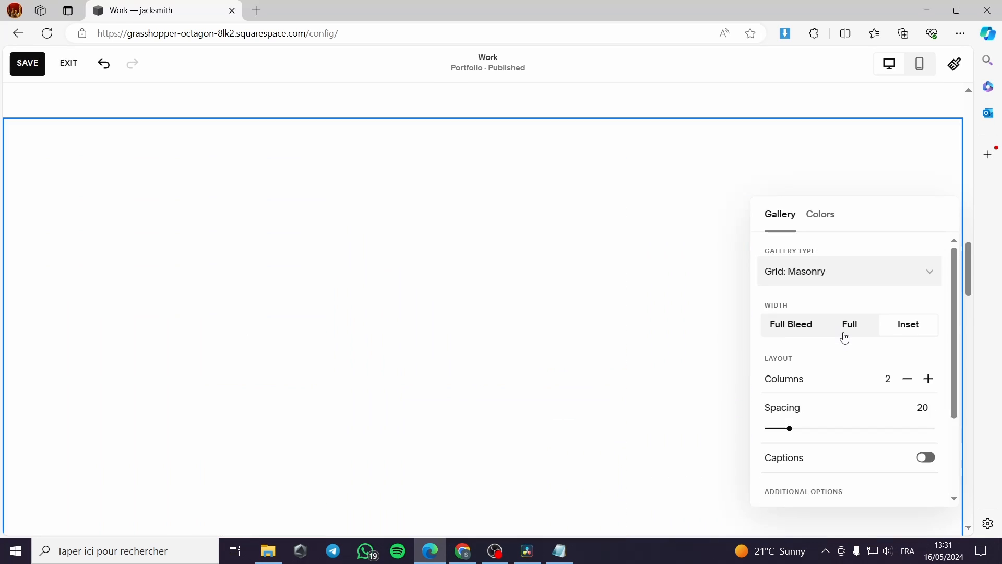
pyautogui.click(848, 271)
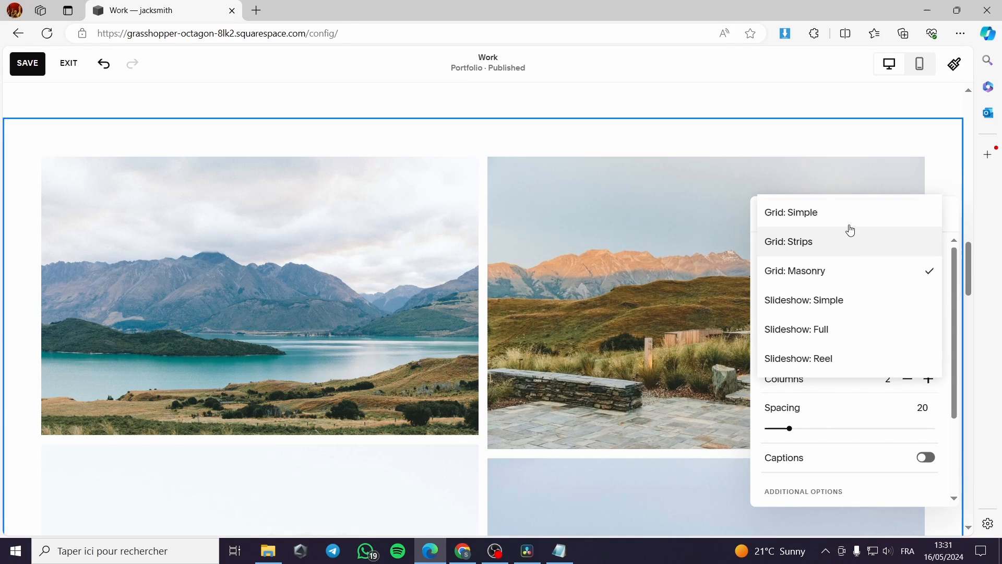
pyautogui.click(791, 212)
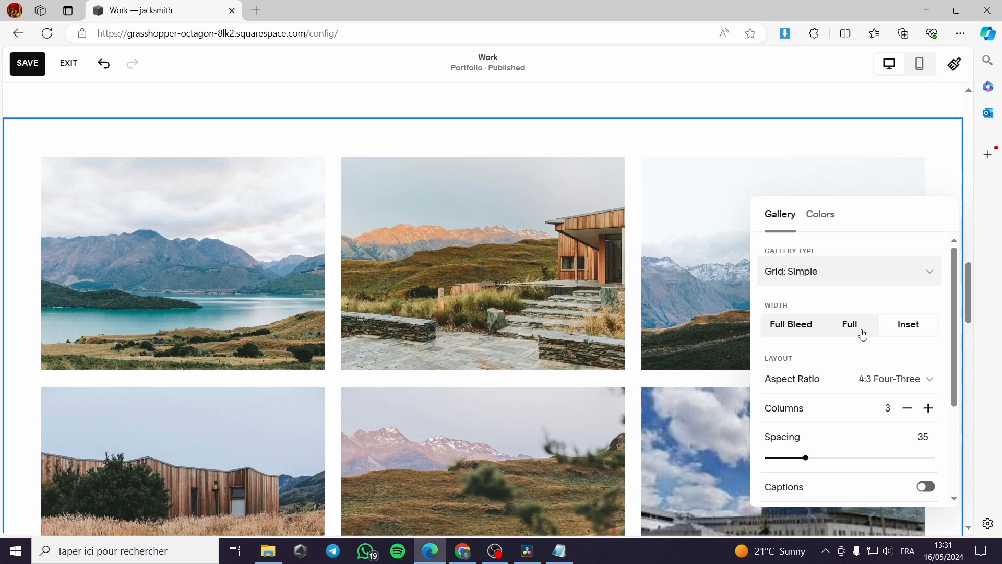
pyautogui.click(790, 325)
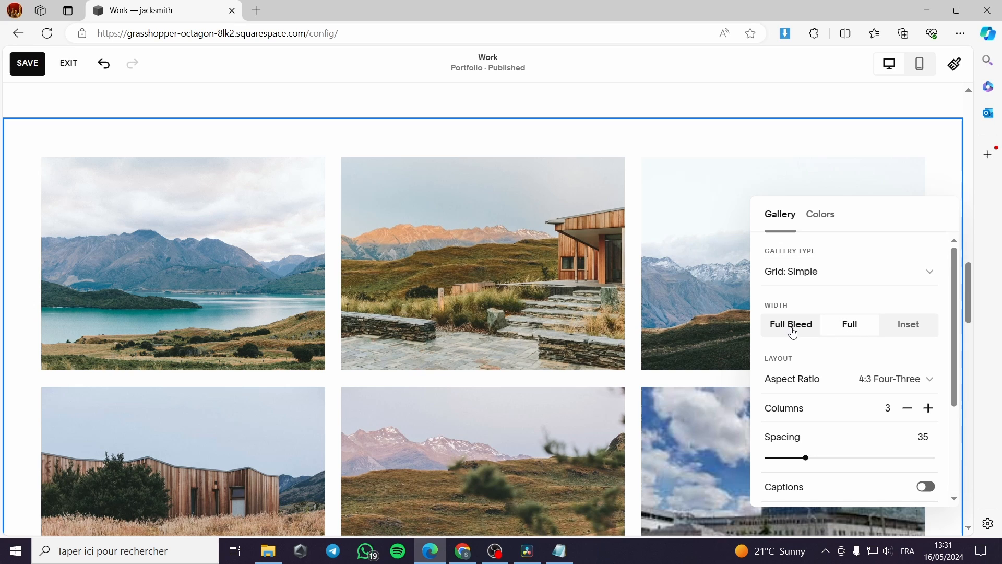
pyautogui.click(849, 323)
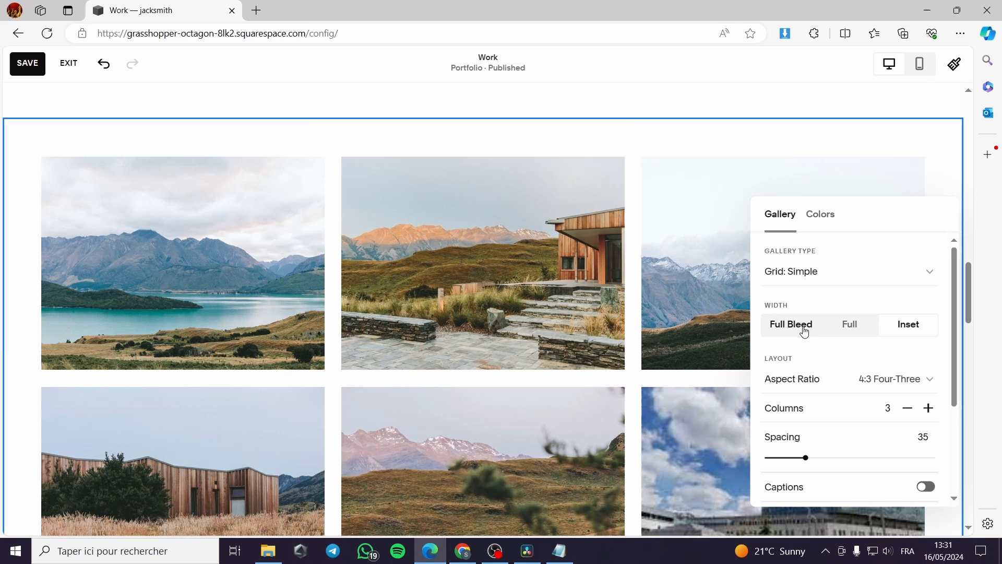
pyautogui.click(888, 378)
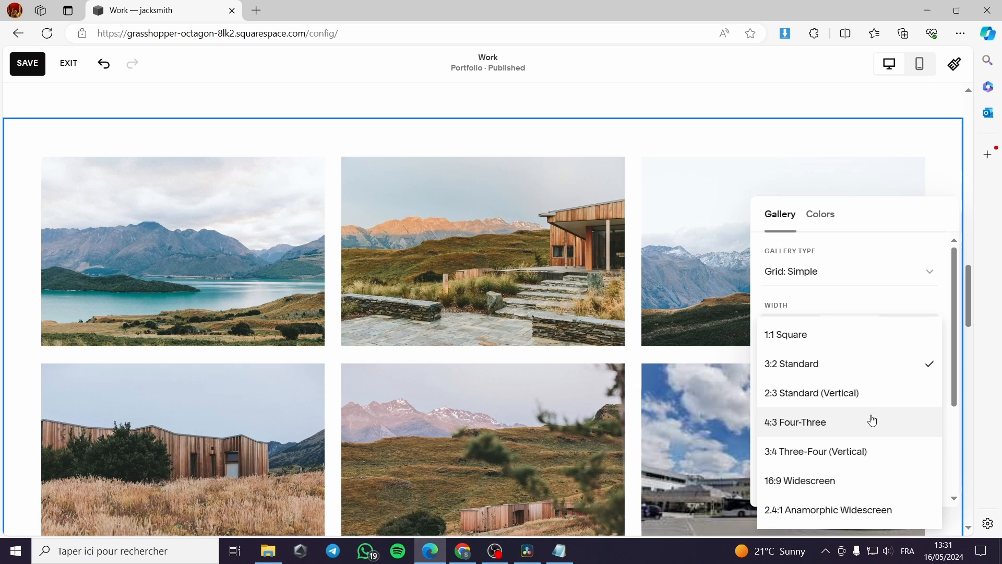
# Try square and 3:4 portrait shapes, then set the images to 16:9 widescreen.
pyautogui.click(785, 334)
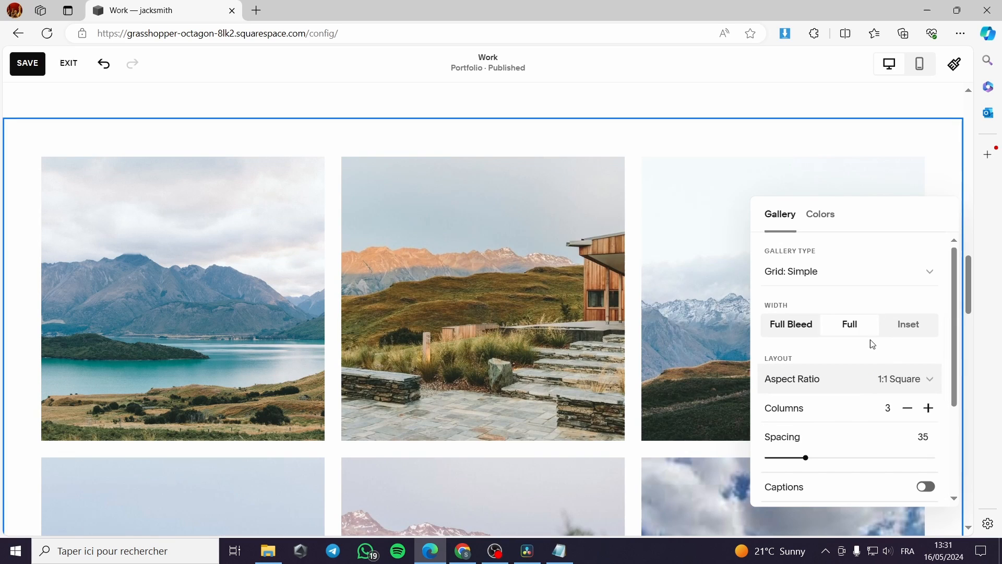
pyautogui.click(849, 378)
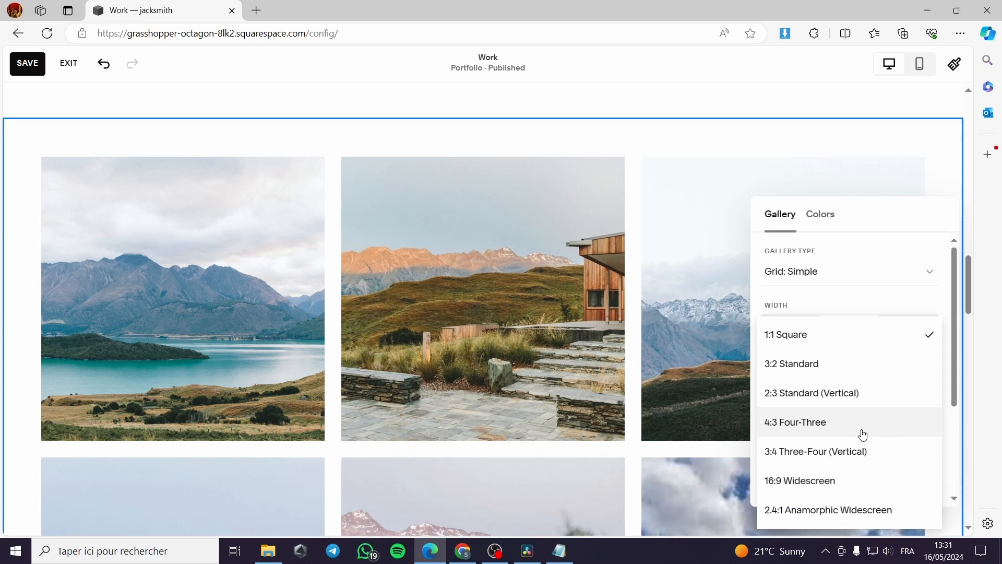
pyautogui.click(814, 450)
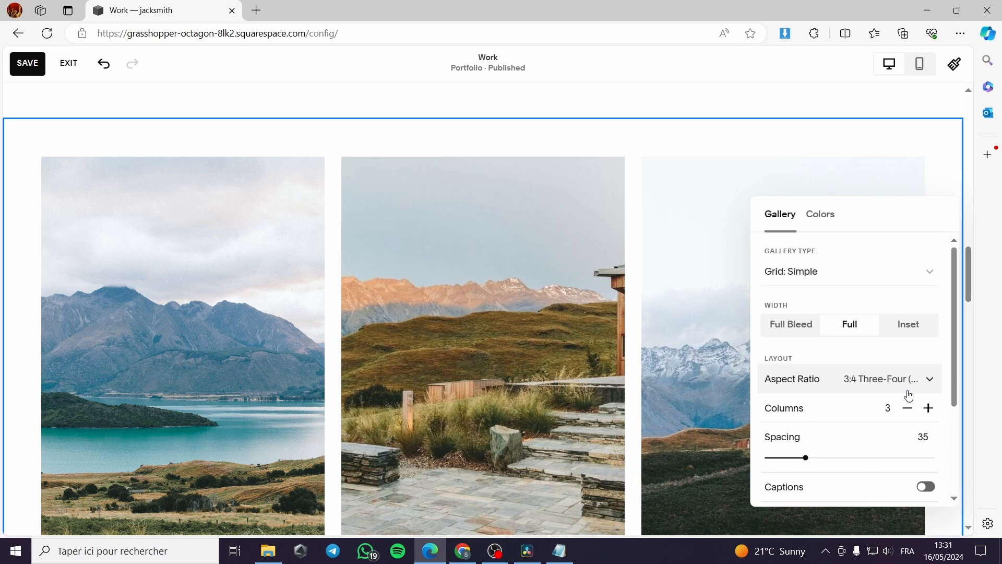
pyautogui.click(849, 377)
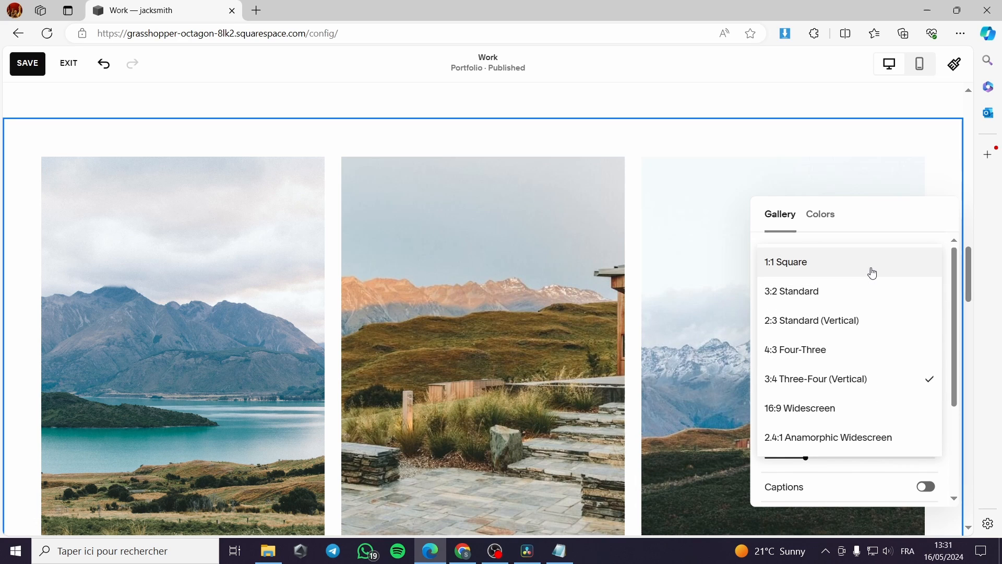
pyautogui.click(799, 408)
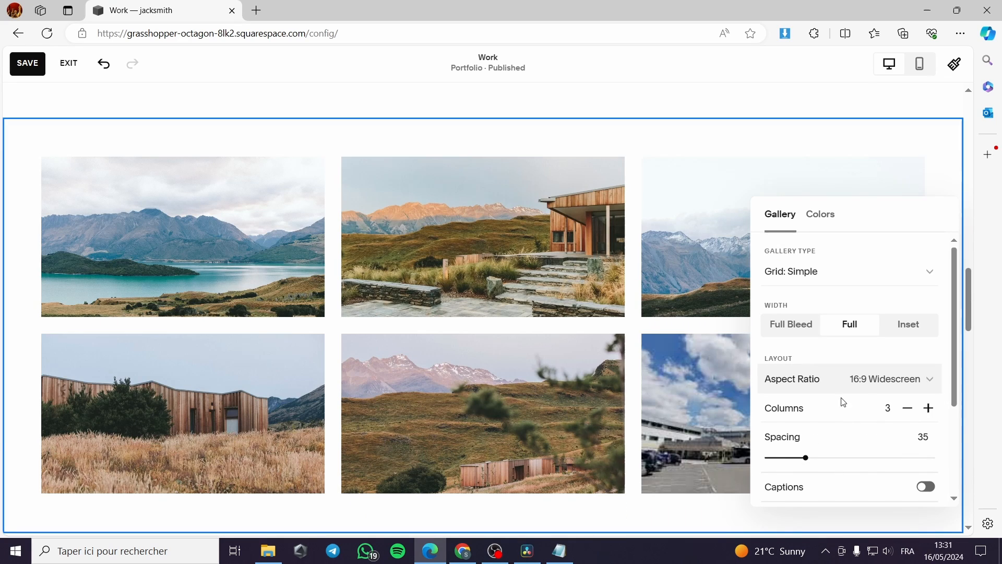
pyautogui.scroll(-3)
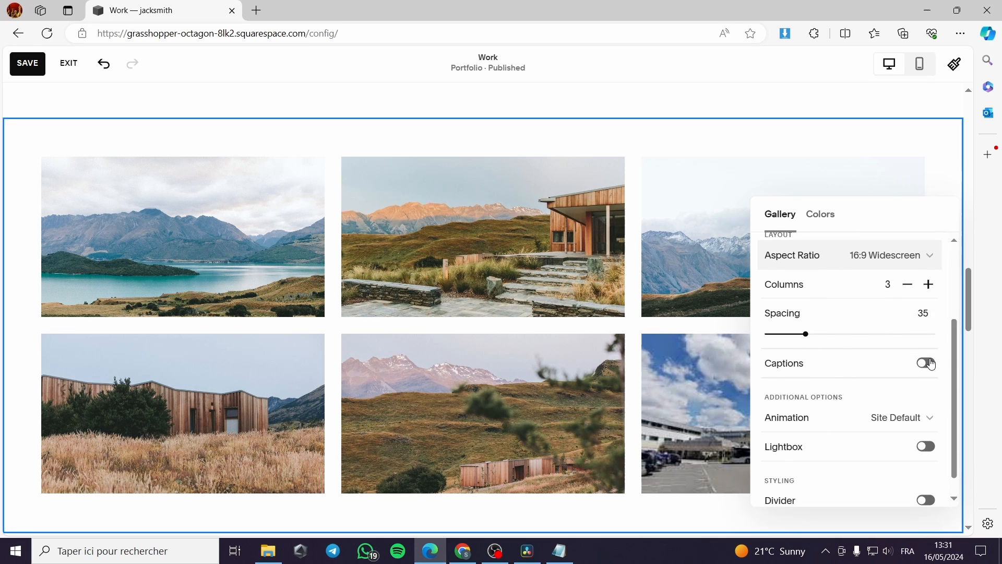
pyautogui.scroll(-3)
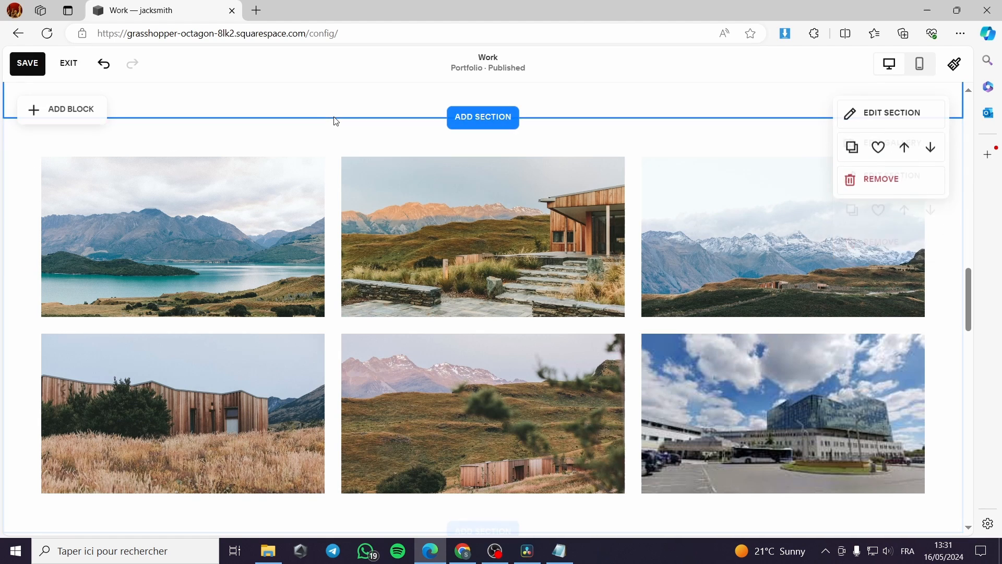
# Save the Work page and scroll to review the widescreen six-image gallery.
pyautogui.click(27, 64)
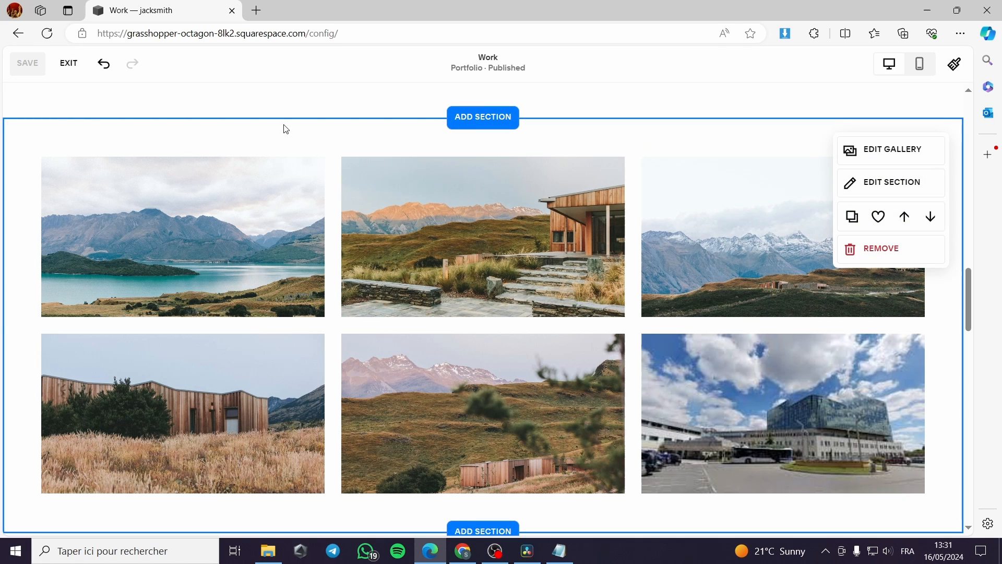
pyautogui.click(68, 64)
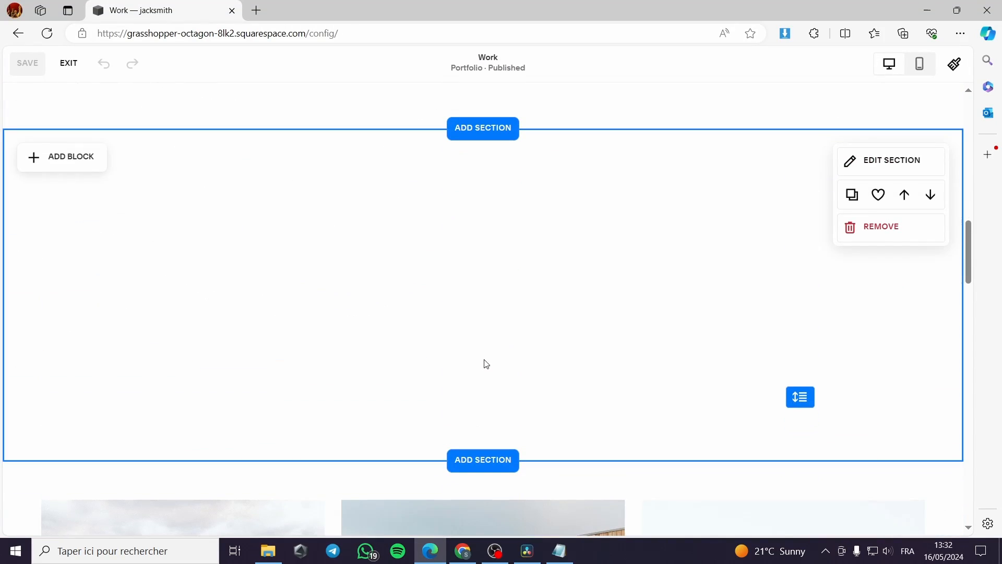
pyautogui.scroll(-3)
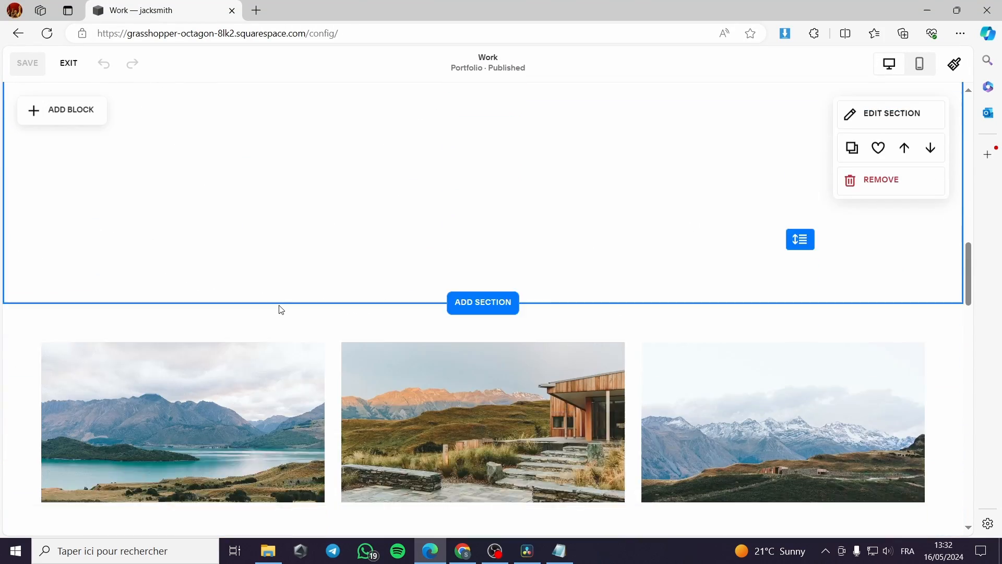
pyautogui.scroll(-3)
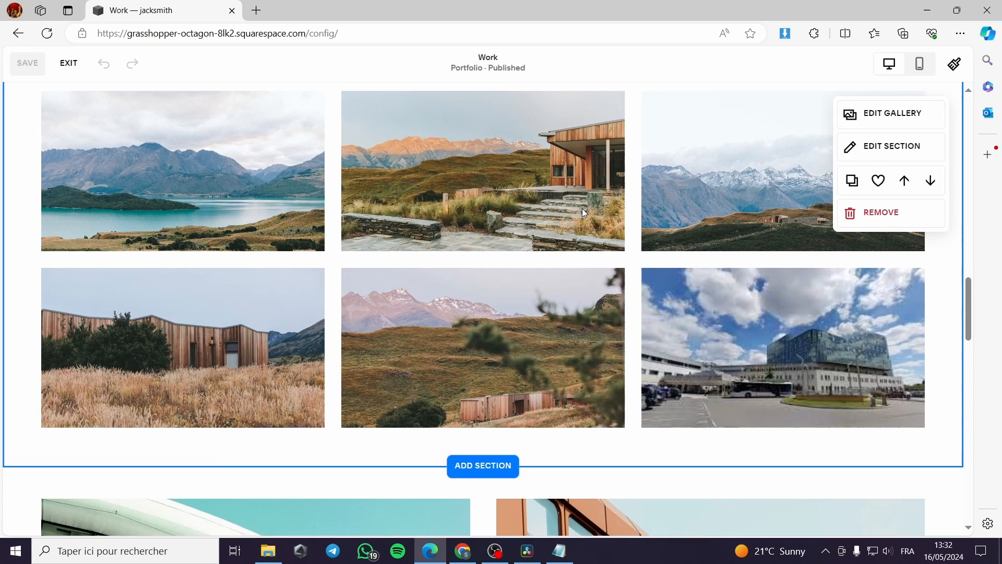
pyautogui.scroll(-3)
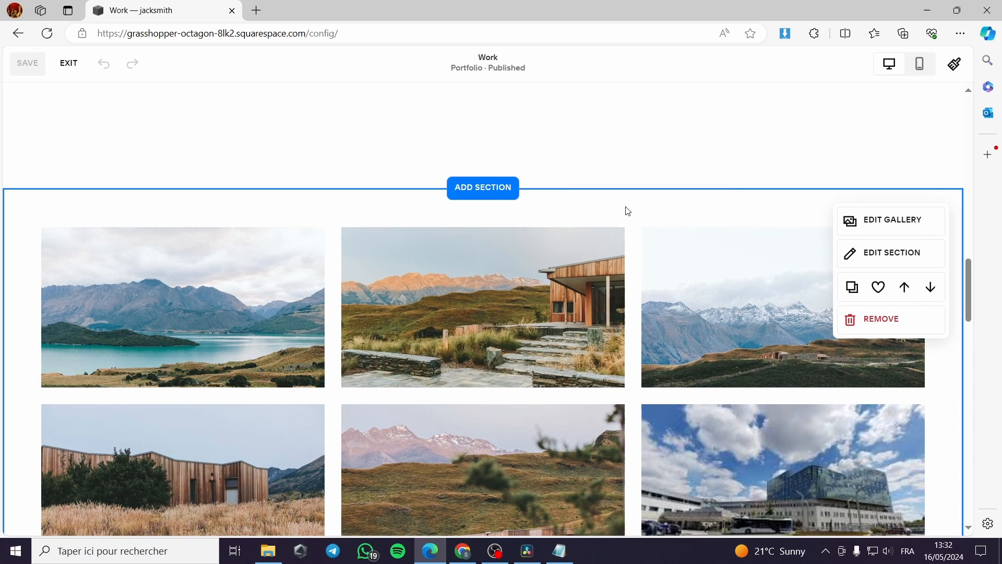
pyautogui.moveTo(851, 288)
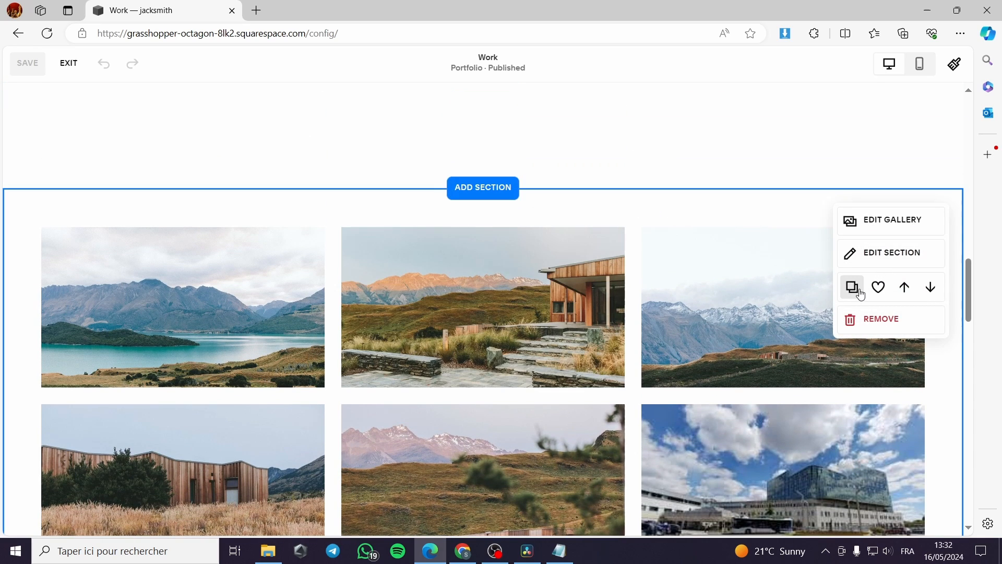
pyautogui.moveTo(439, 233)
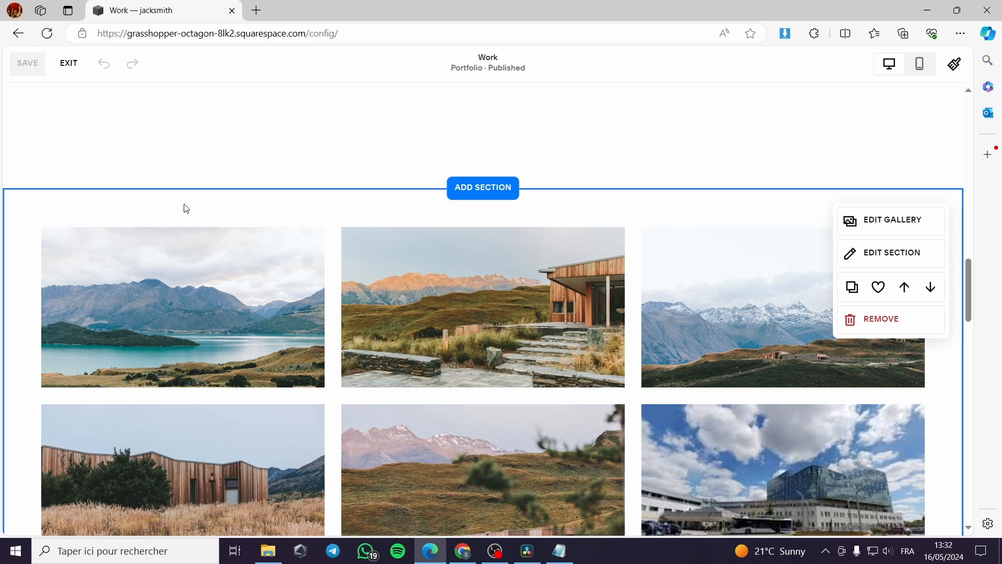
pyautogui.moveTo(217, 207)
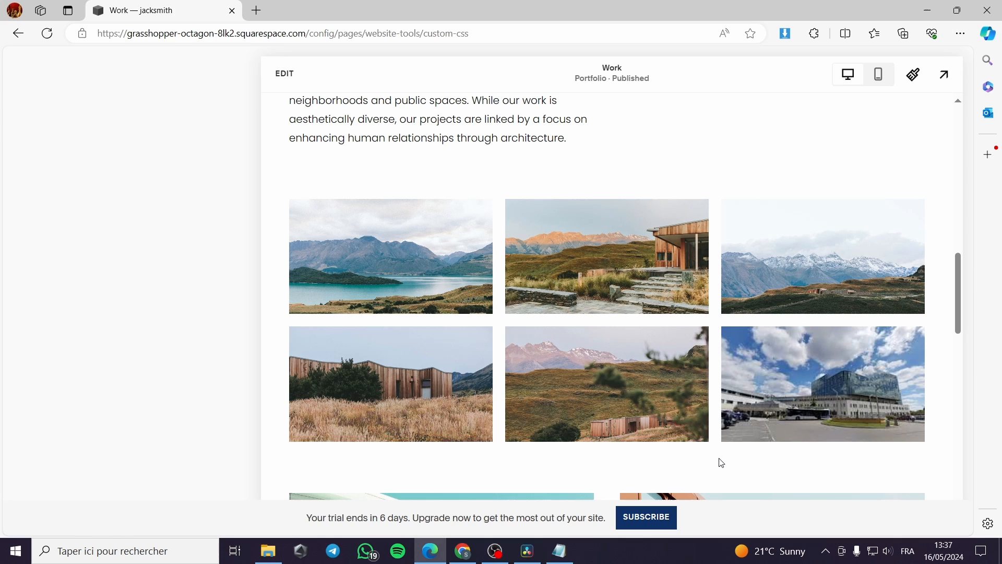
pyautogui.moveTo(685, 347)
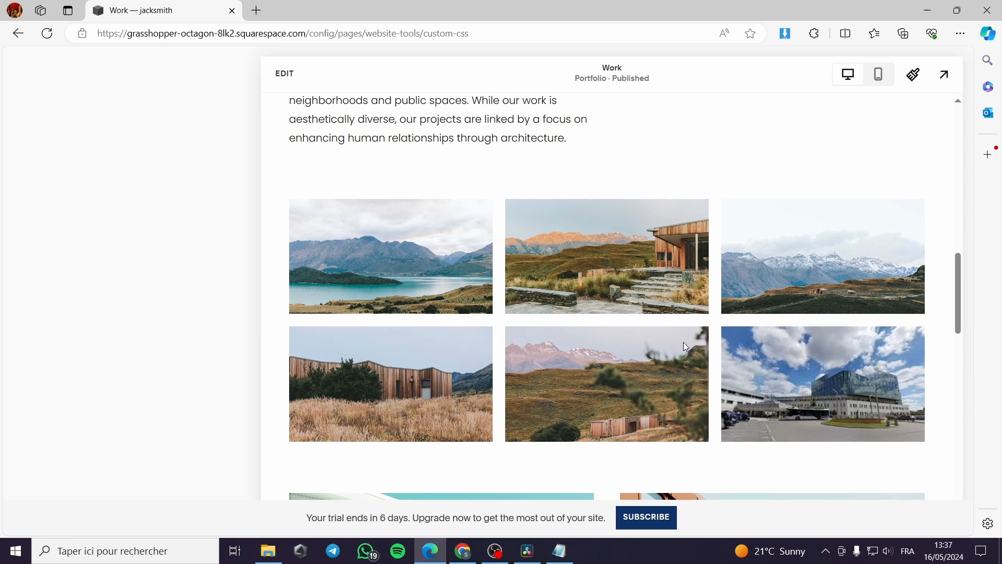
pyautogui.moveTo(838, 434)
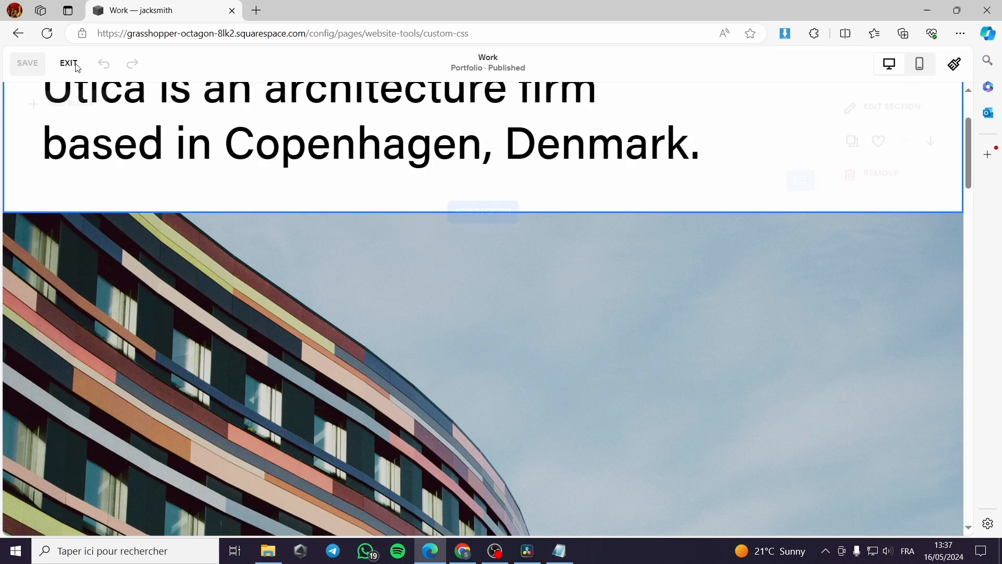
# Exit the page editor and show the Pages panel scrolled down to Utilities.
pyautogui.click(67, 63)
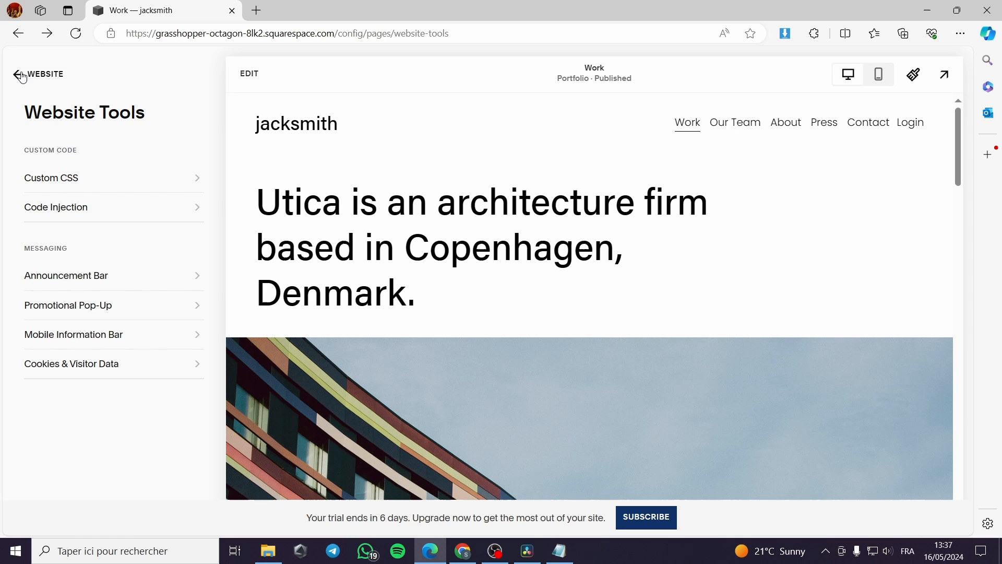
pyautogui.click(13, 74)
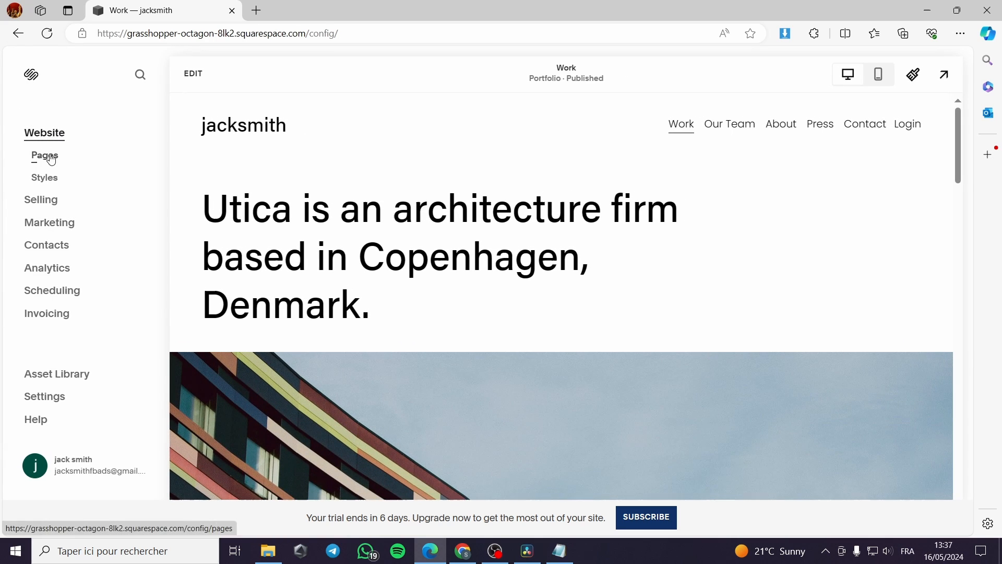
pyautogui.click(43, 155)
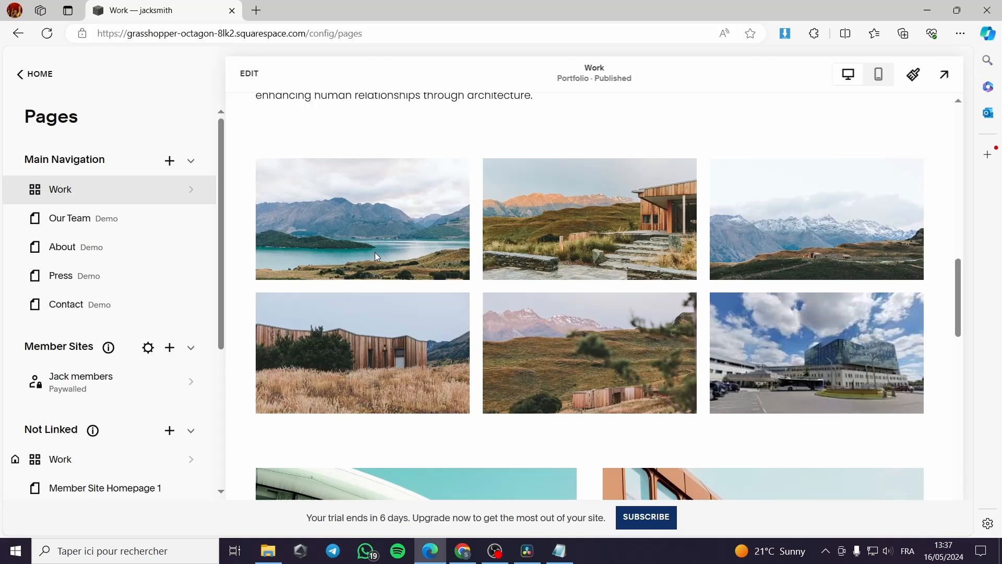
pyautogui.scroll(-3)
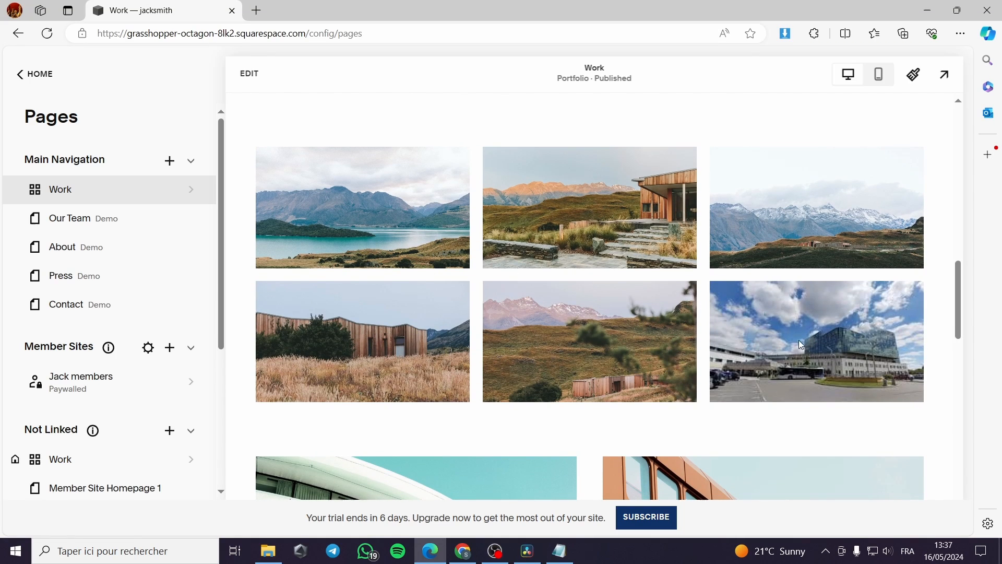
pyautogui.moveTo(146, 141)
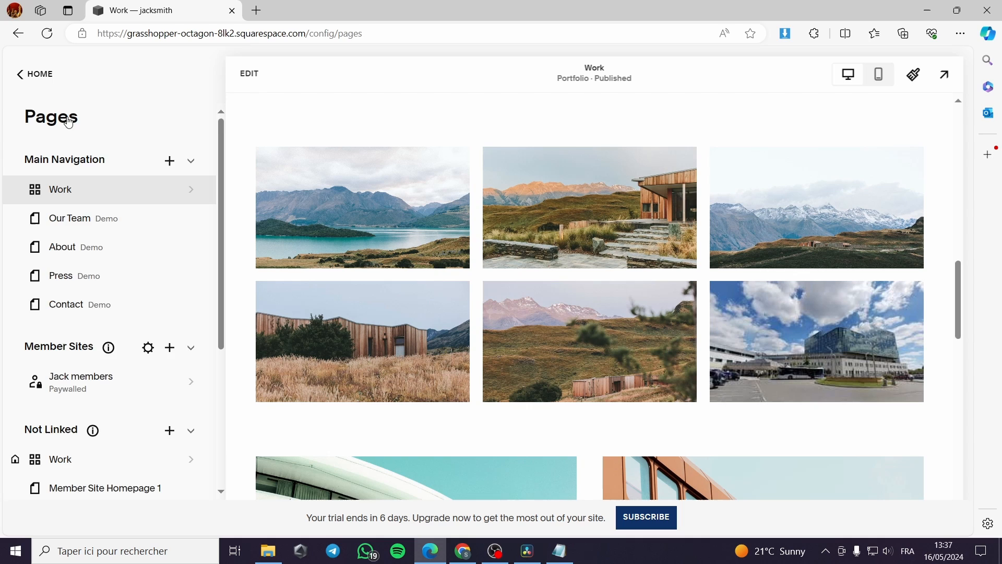
pyautogui.scroll(-3)
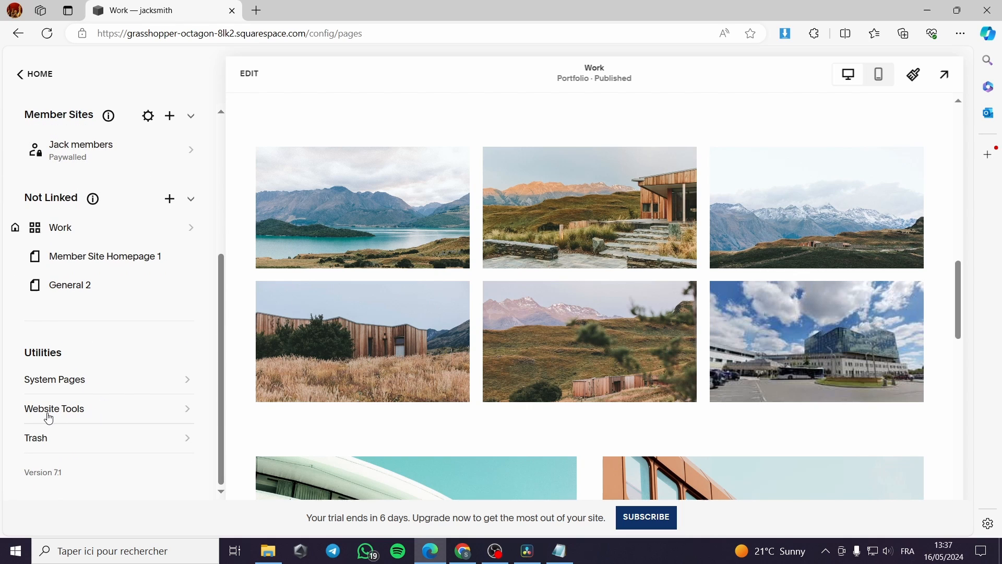
# Open Website Tools from the Utilities section of the Pages panel.
pyautogui.click(54, 408)
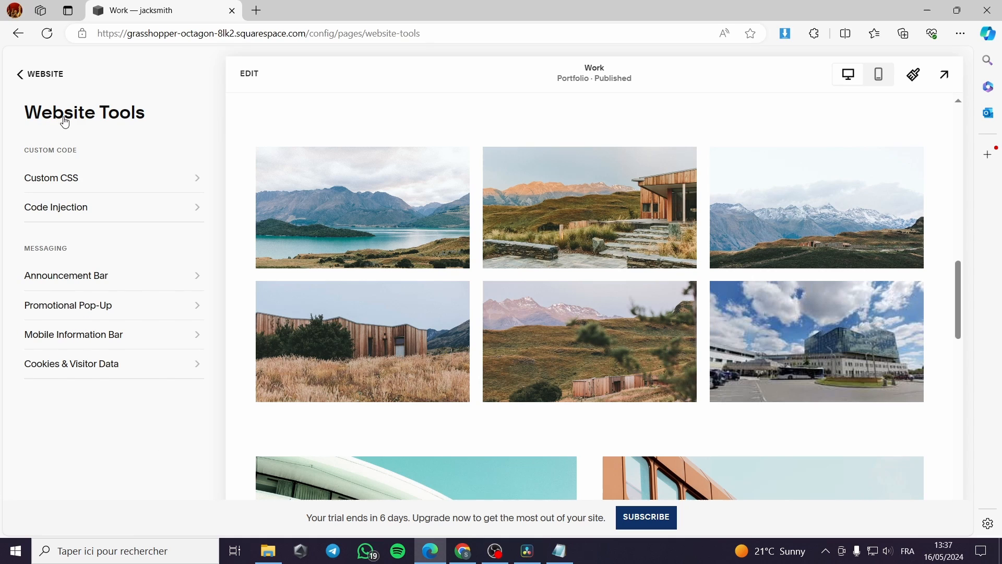
pyautogui.moveTo(59, 153)
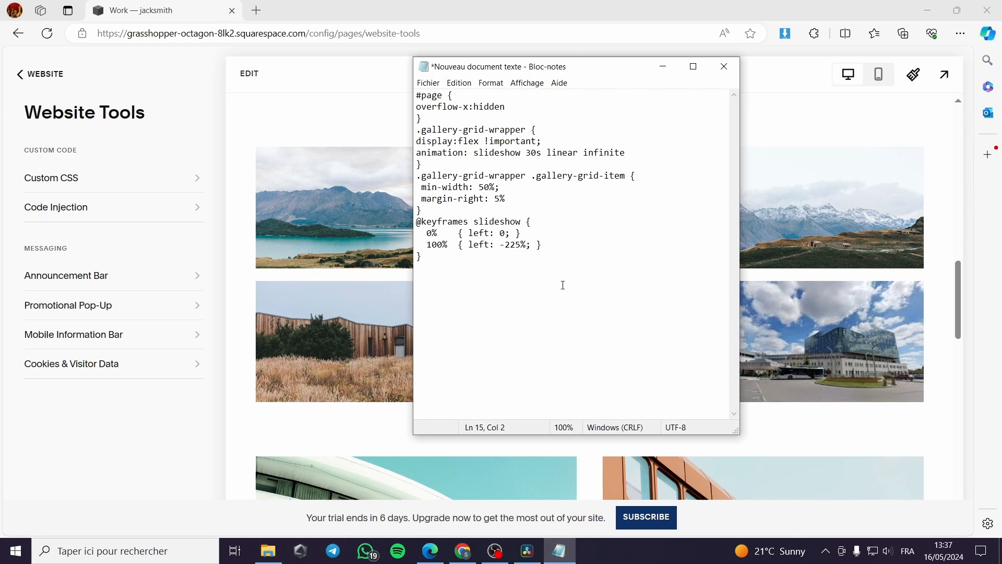
# Select all the slideshow CSS in Notepad, deselect it, and minimise Notepad.
pyautogui.press('ctrl+a')
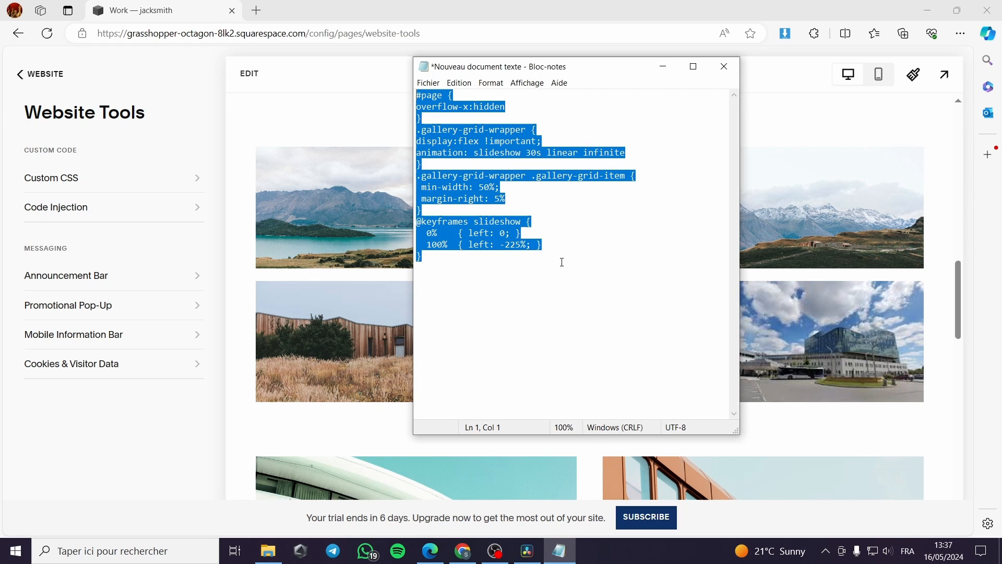
pyautogui.click(606, 206)
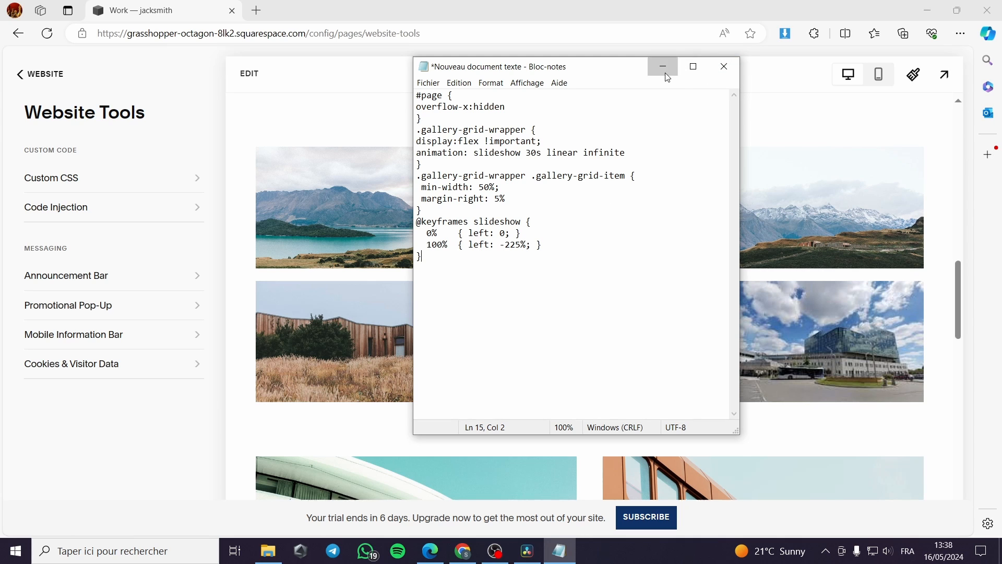
pyautogui.click(663, 67)
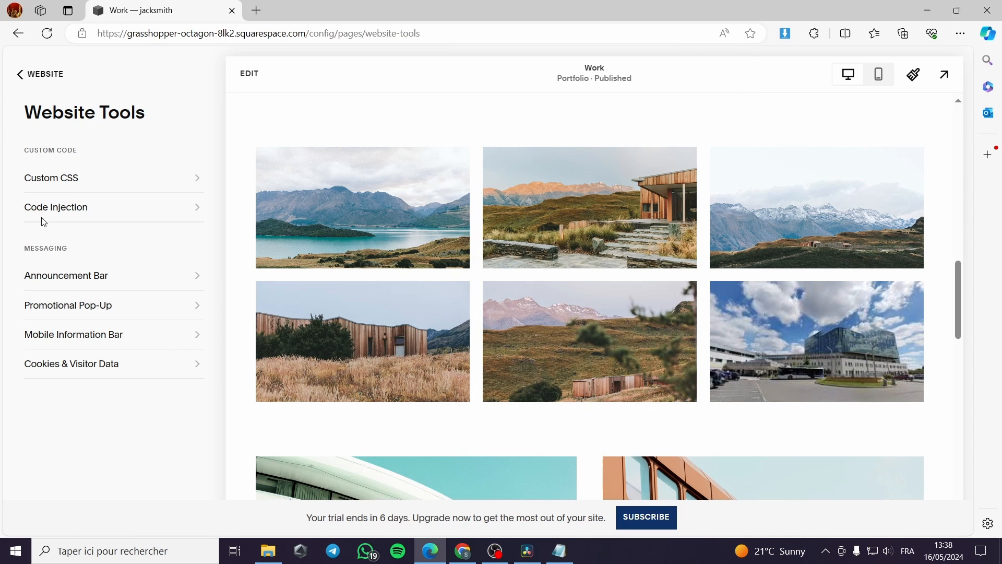
# Open the Custom CSS editor and copy the slideshow CSS from Notepad for pasting.
pyautogui.click(51, 178)
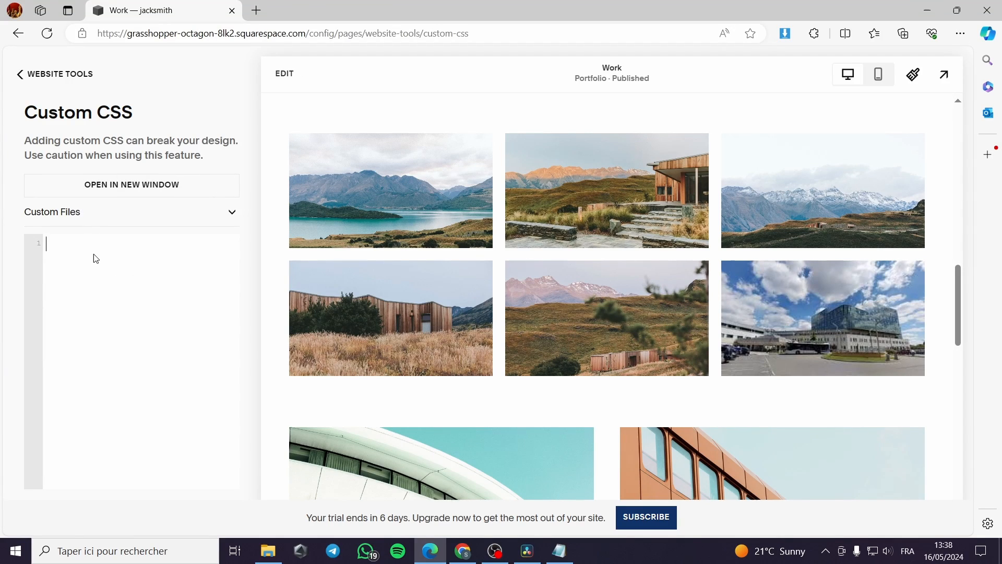
pyautogui.moveTo(55, 248)
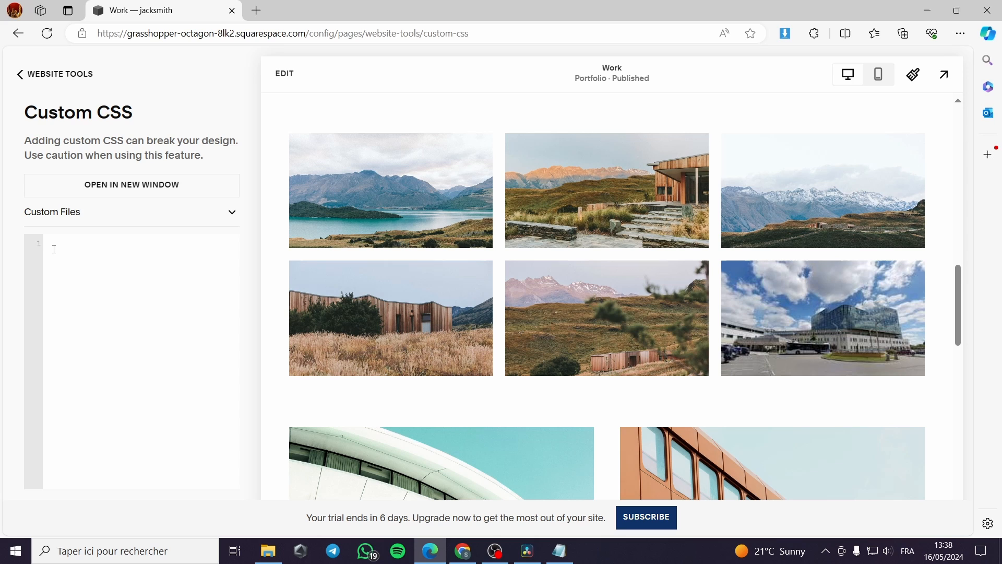
pyautogui.click(559, 550)
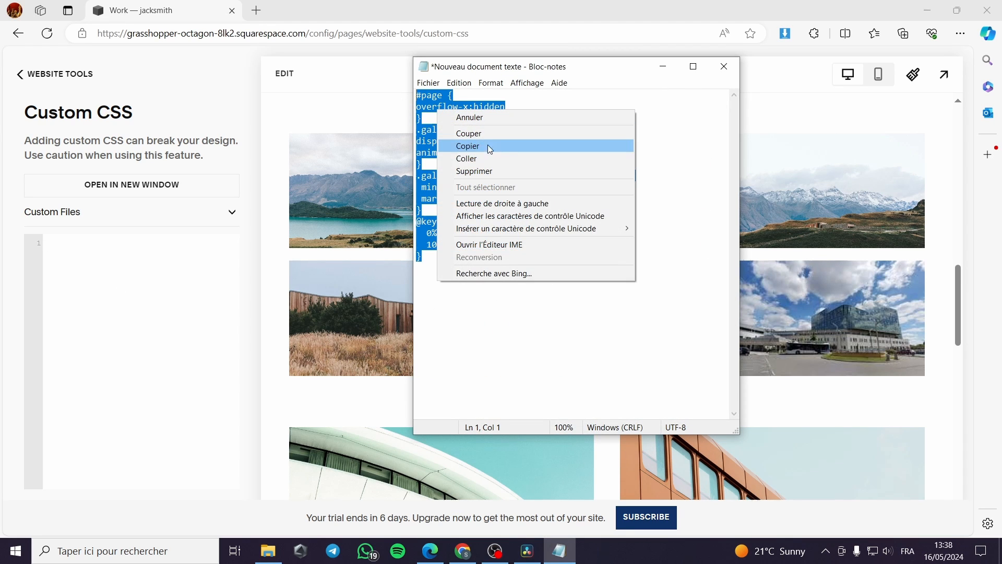
pyautogui.click(468, 146)
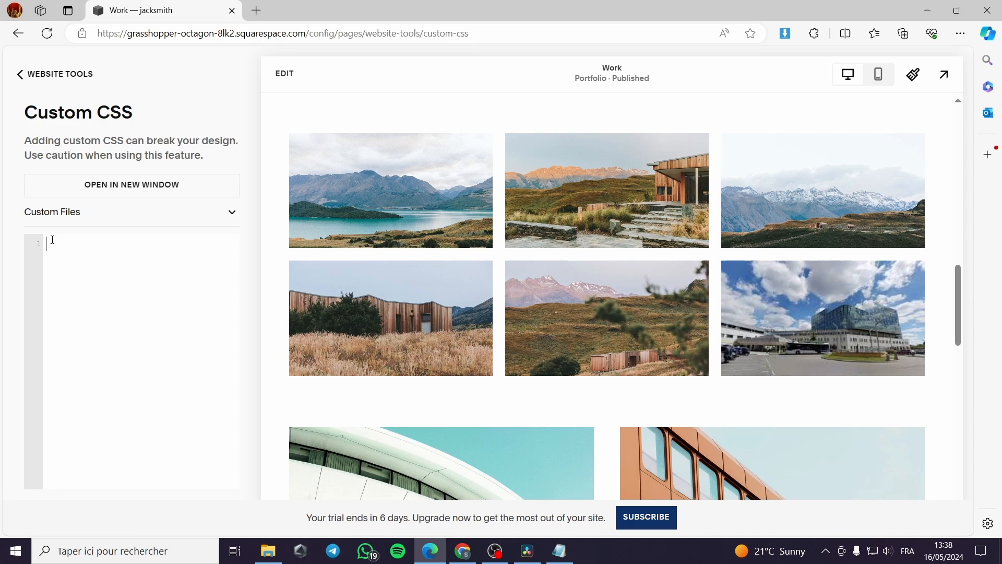
pyautogui.moveTo(119, 342)
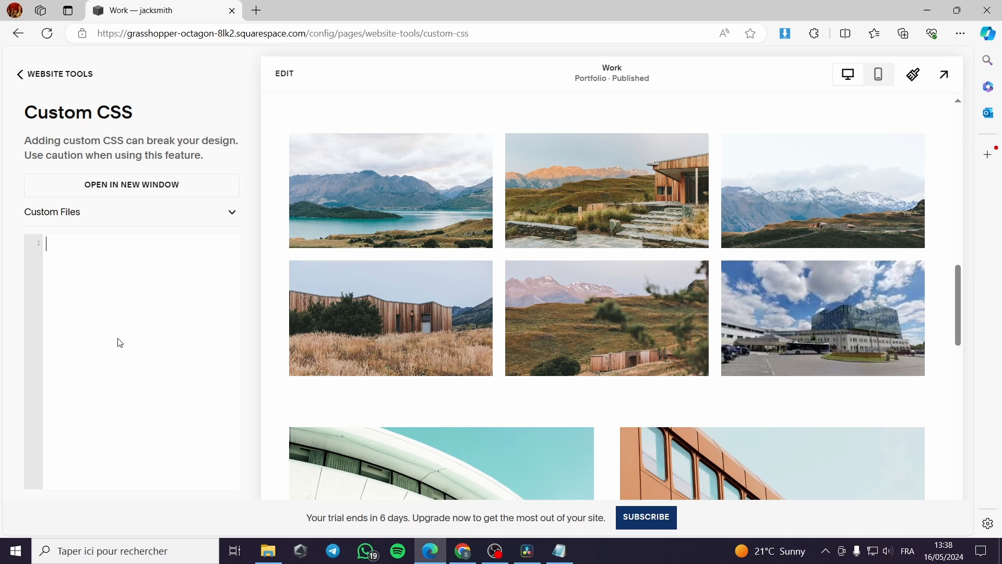
pyautogui.rightClick(118, 342)
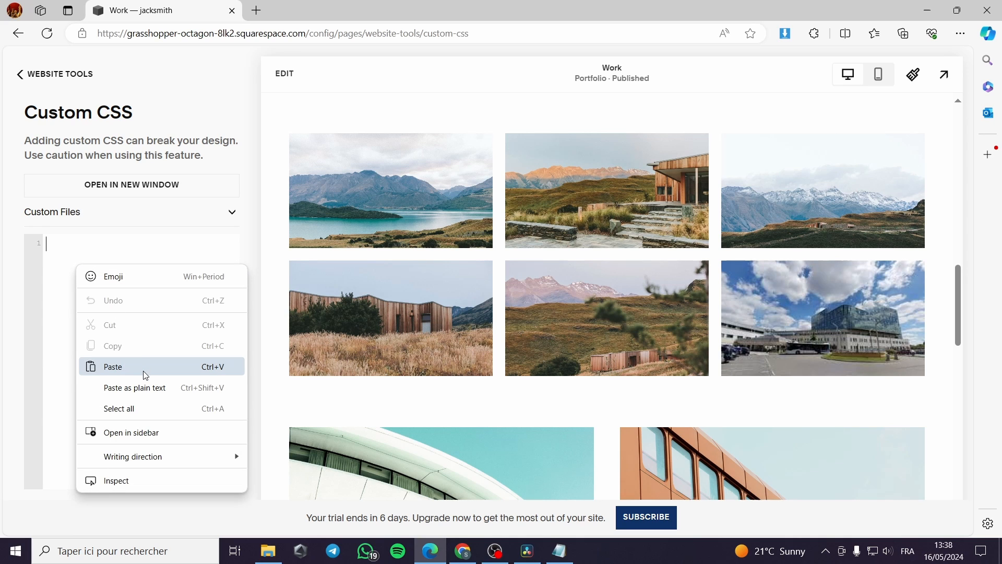
# Paste the gallery slideshow CSS (30s animation, 50% min-width, -225% keyframe) into Custom CSS.
pyautogui.click(113, 366)
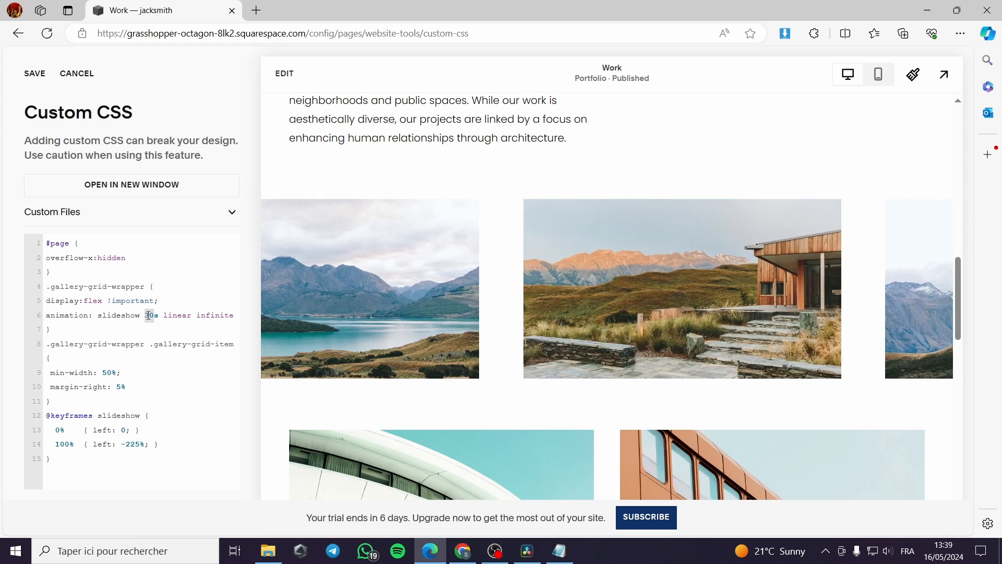
# Change the slideshow animation duration on line 6 to 80s.
pyautogui.write('10s')
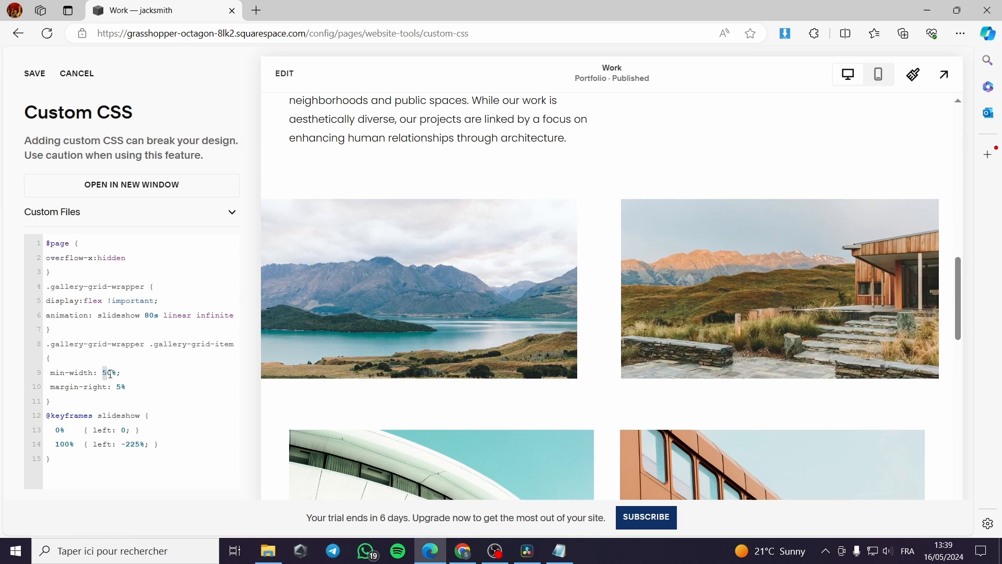
# Set the gallery items' min-width on line 9 to 25% after trying 100%.
pyautogui.write('10')
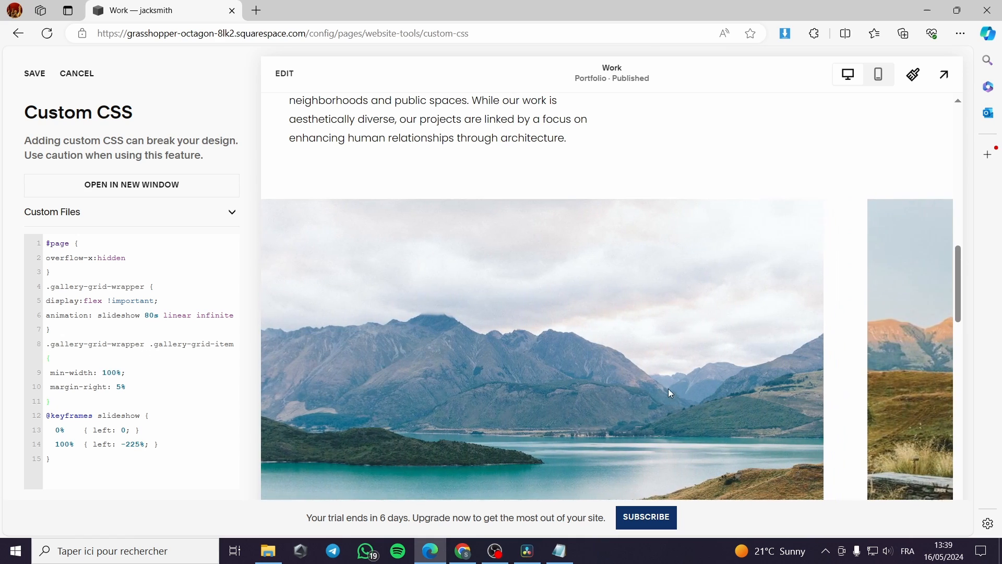
pyautogui.scroll(-3)
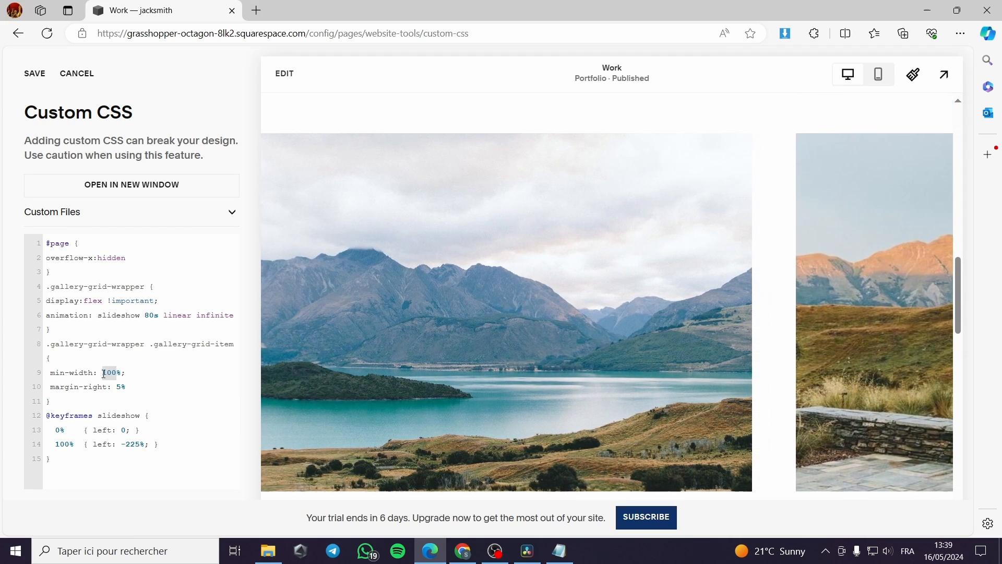
pyautogui.write('25%')
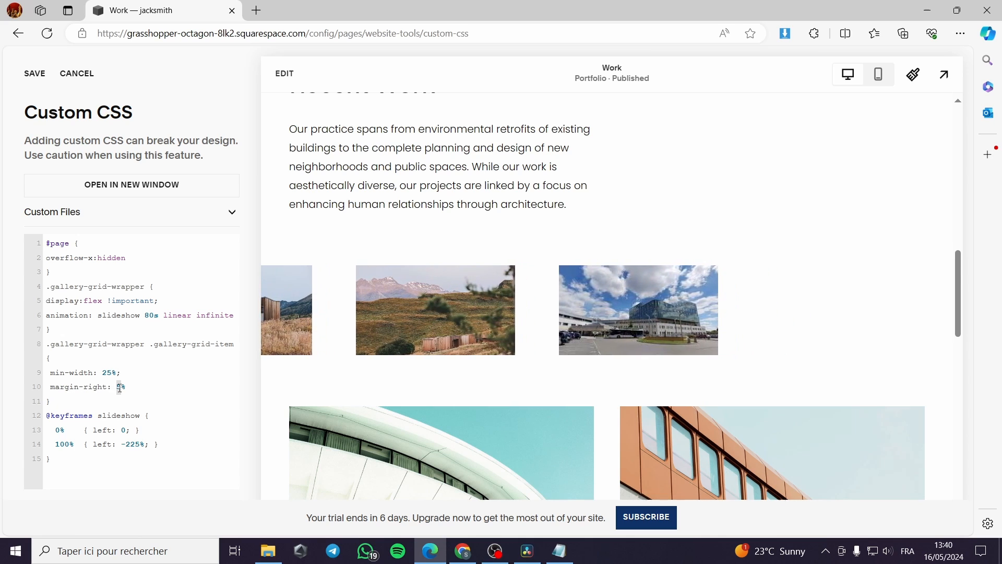
# Try margin-right 0%, 10% and 2%, restore 5%, and set the animation duration to 25s.
pyautogui.write('10')
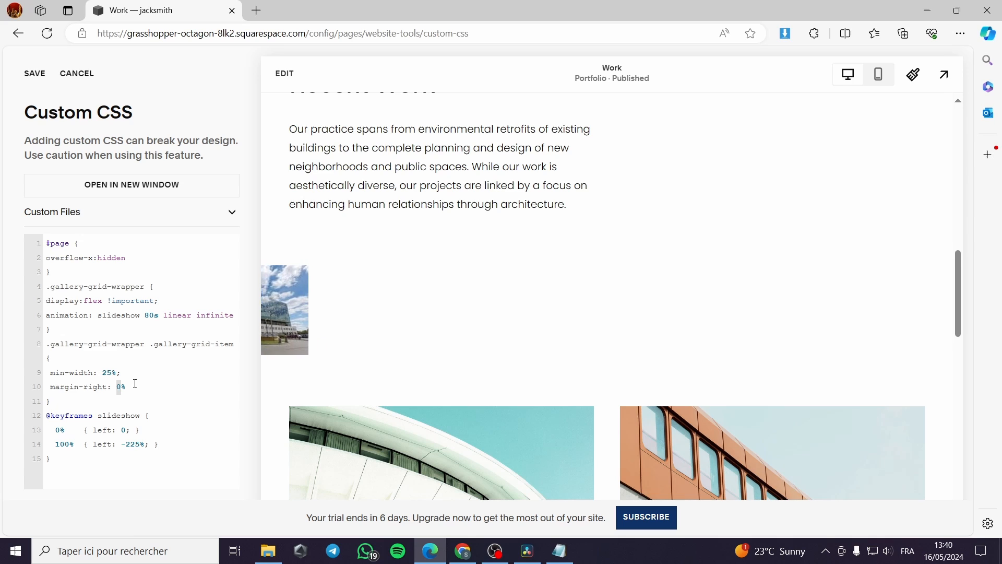
pyautogui.write('10')
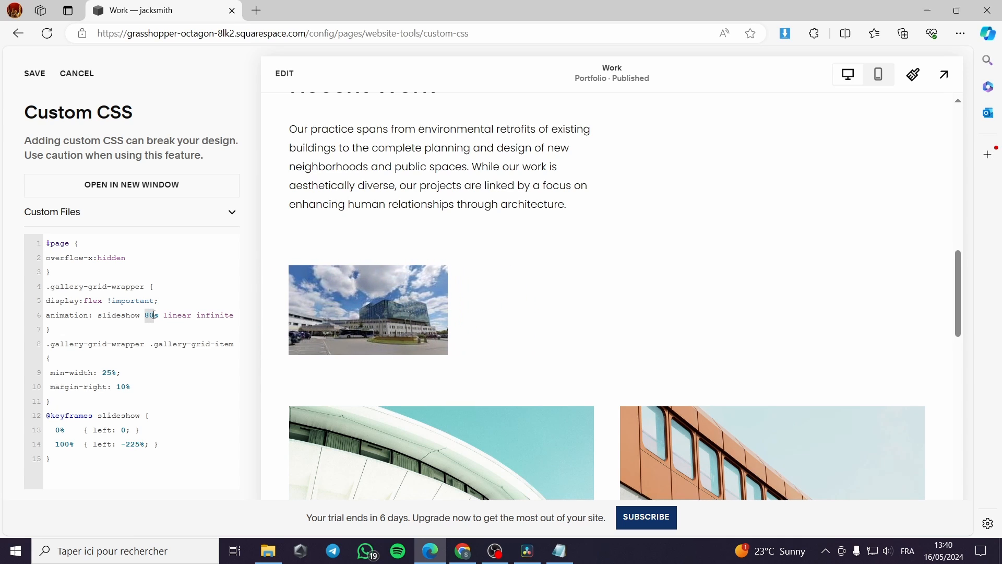
pyautogui.write('25')
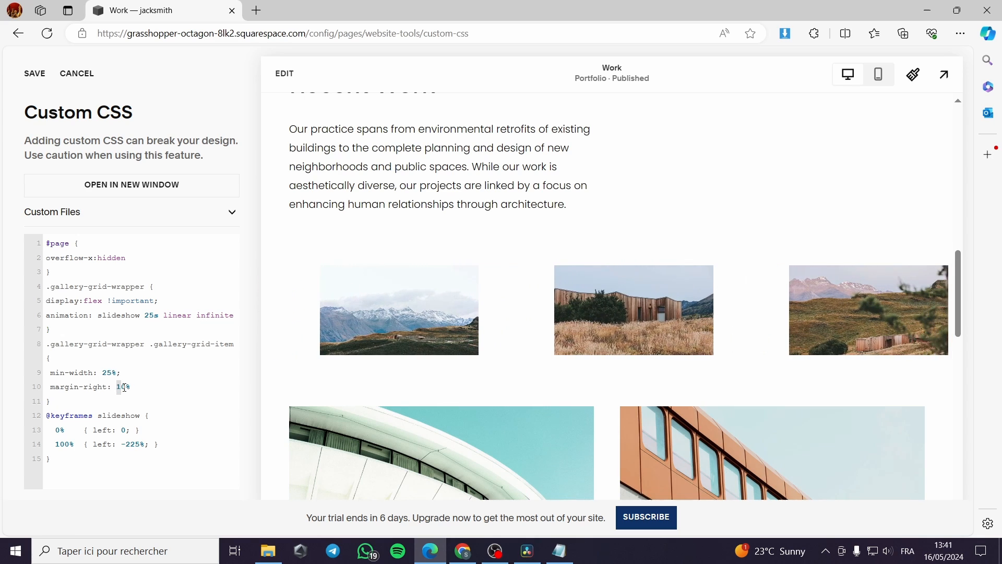
pyautogui.write('2')
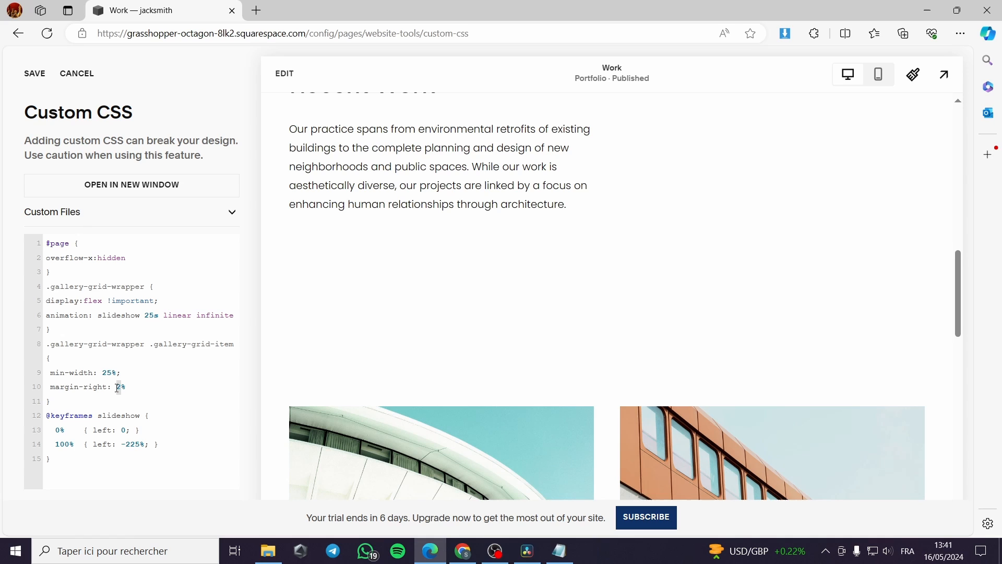
pyautogui.write('5')
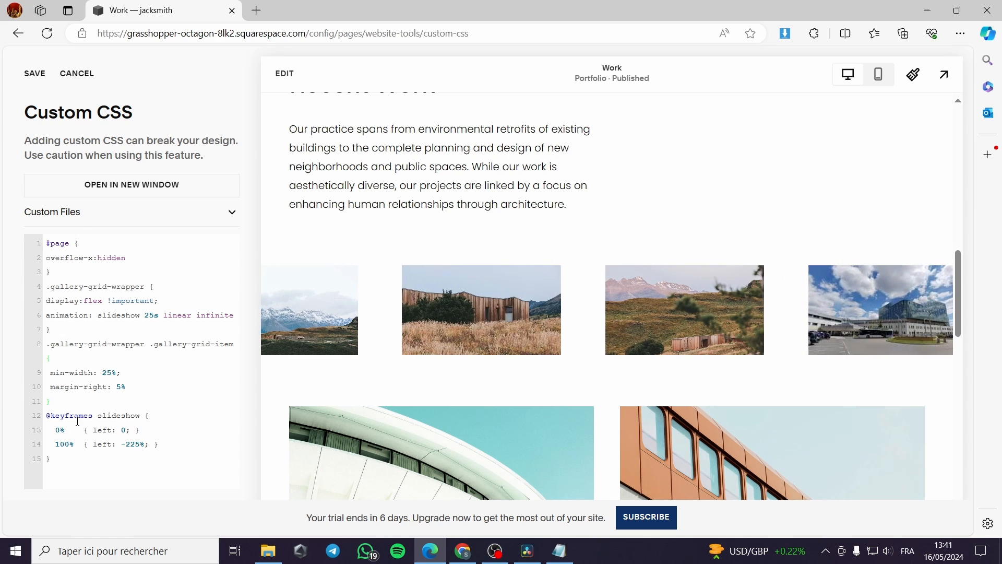
pyautogui.scroll(-3)
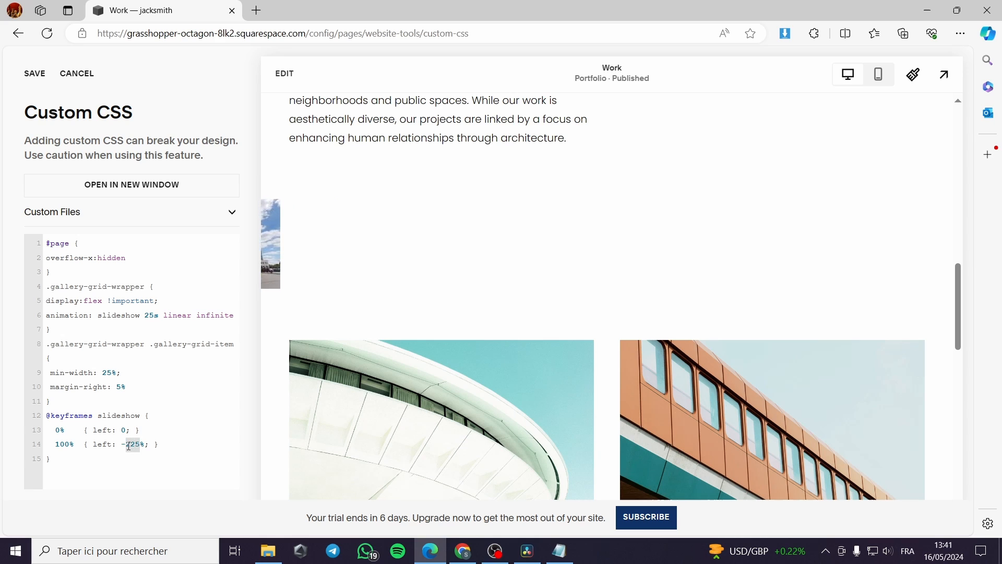
pyautogui.write('100')
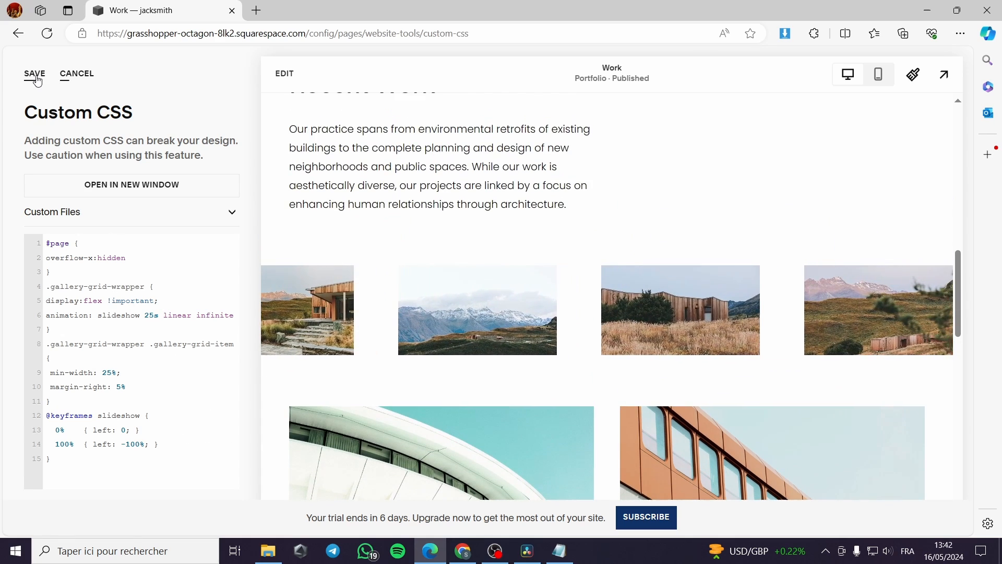
# Save the Custom CSS, glance at the Notepad notes, and return to the Website menu.
pyautogui.click(34, 74)
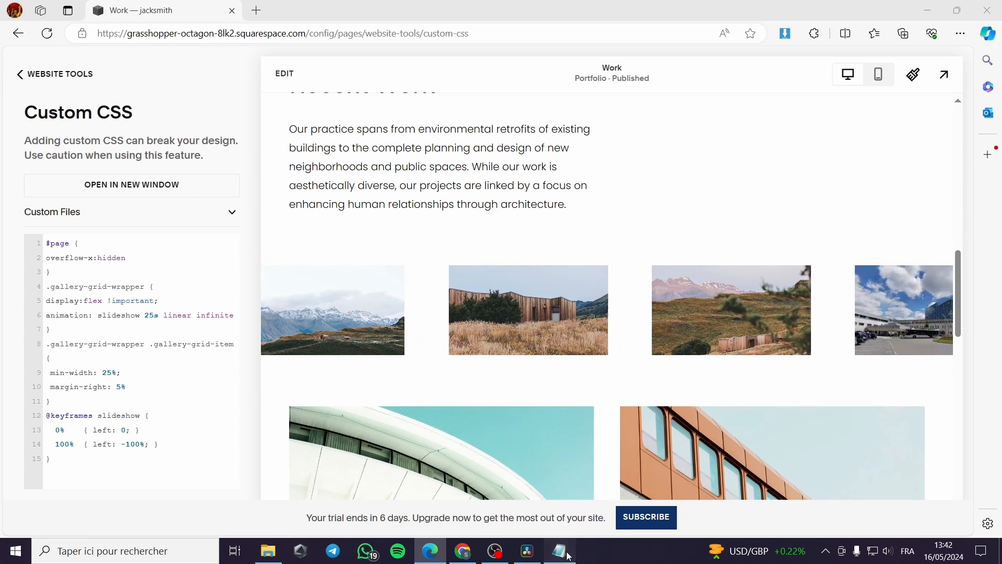
pyautogui.click(559, 550)
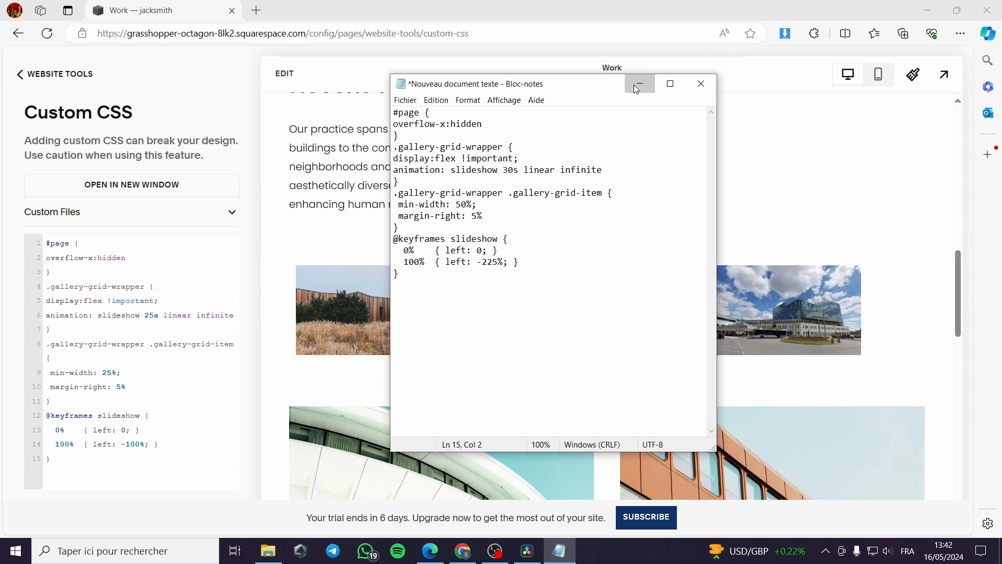
pyautogui.click(19, 74)
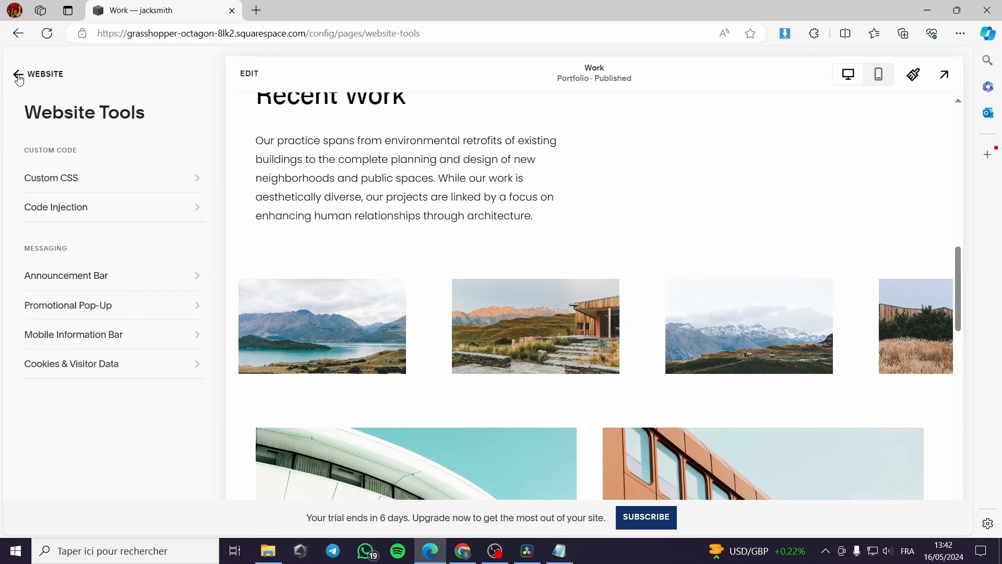
pyautogui.click(18, 74)
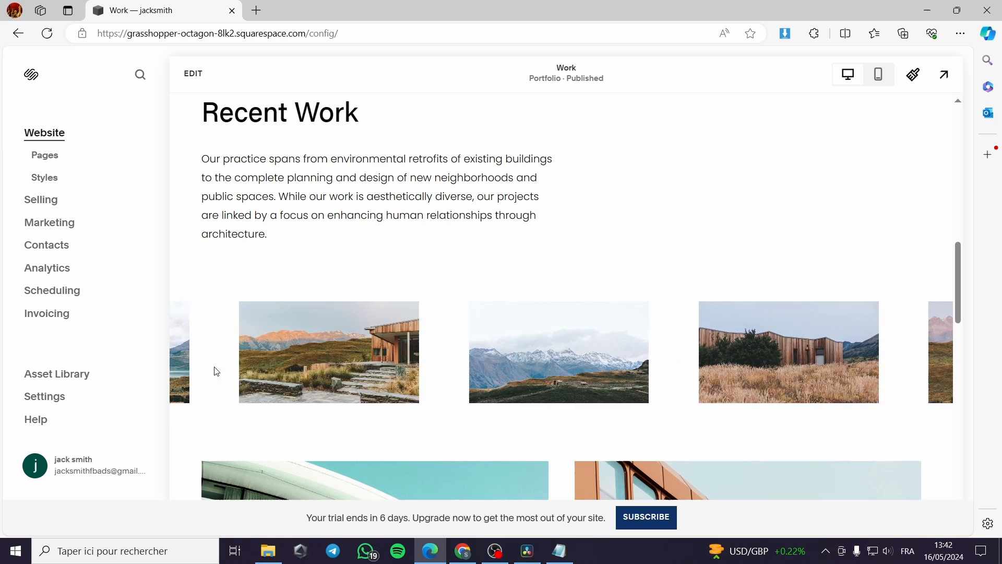
pyautogui.moveTo(44, 177)
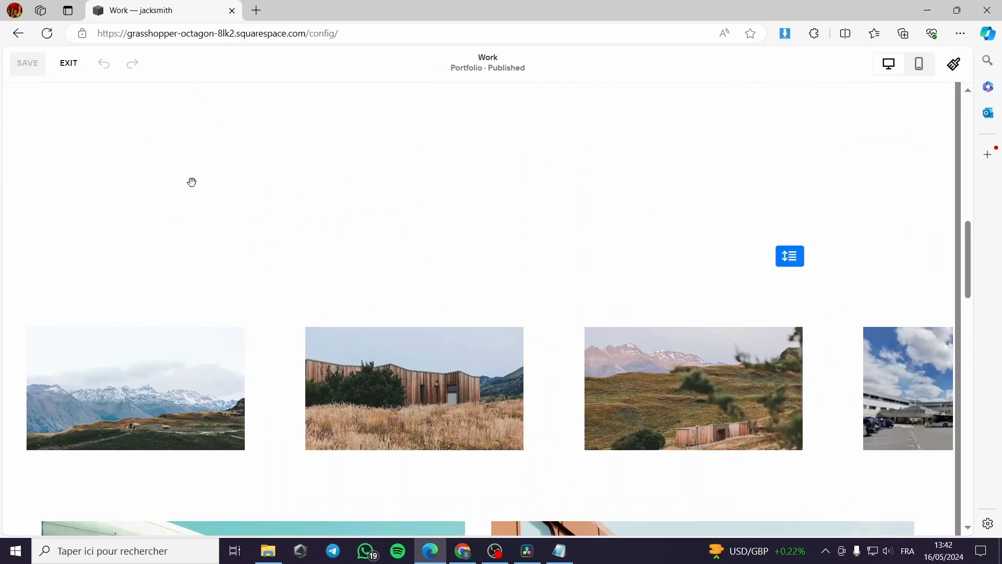
# Start adding a section below the gallery and browse the Images layouts.
pyautogui.scroll(-3)
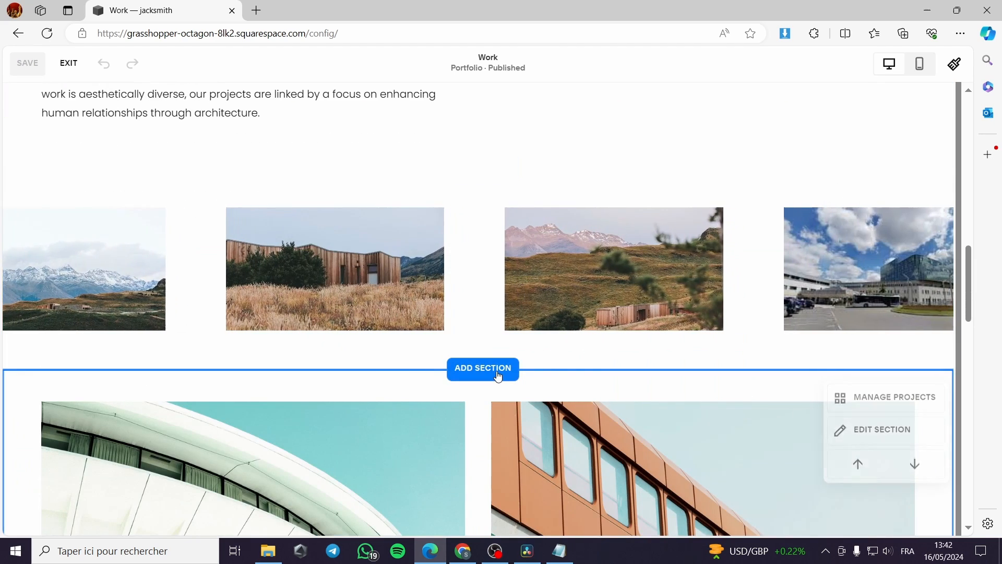
pyautogui.click(482, 368)
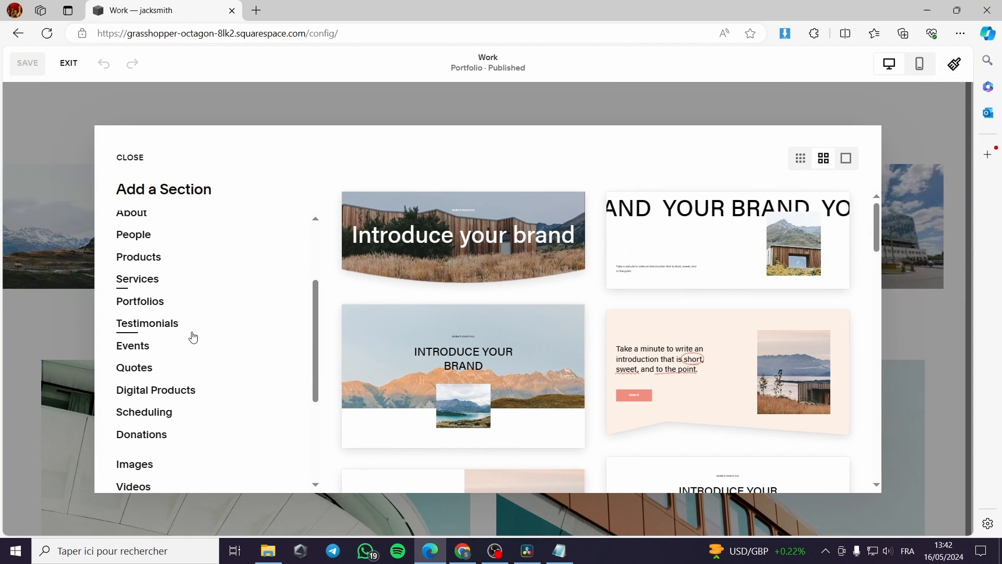
pyautogui.scroll(-3)
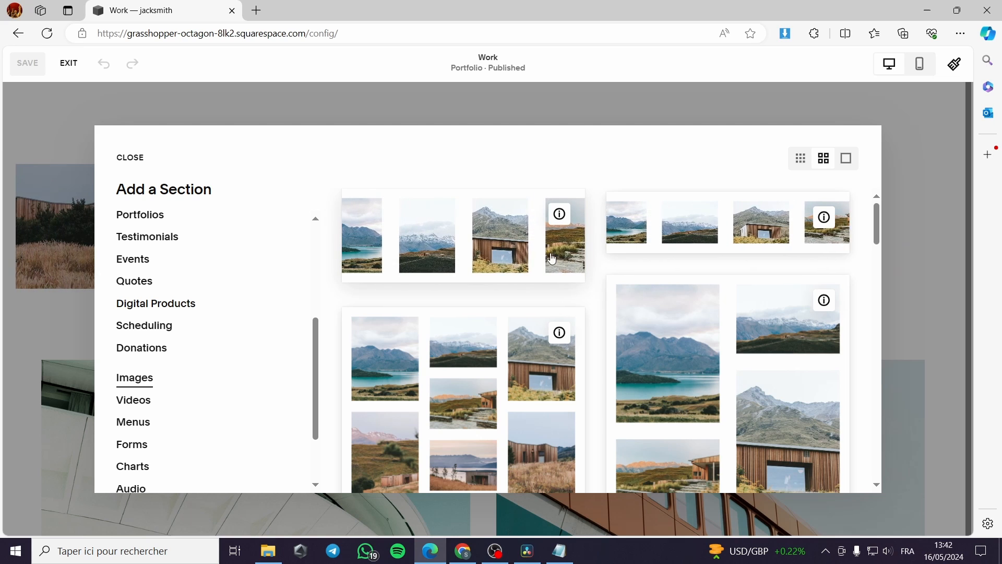
pyautogui.scroll(-3)
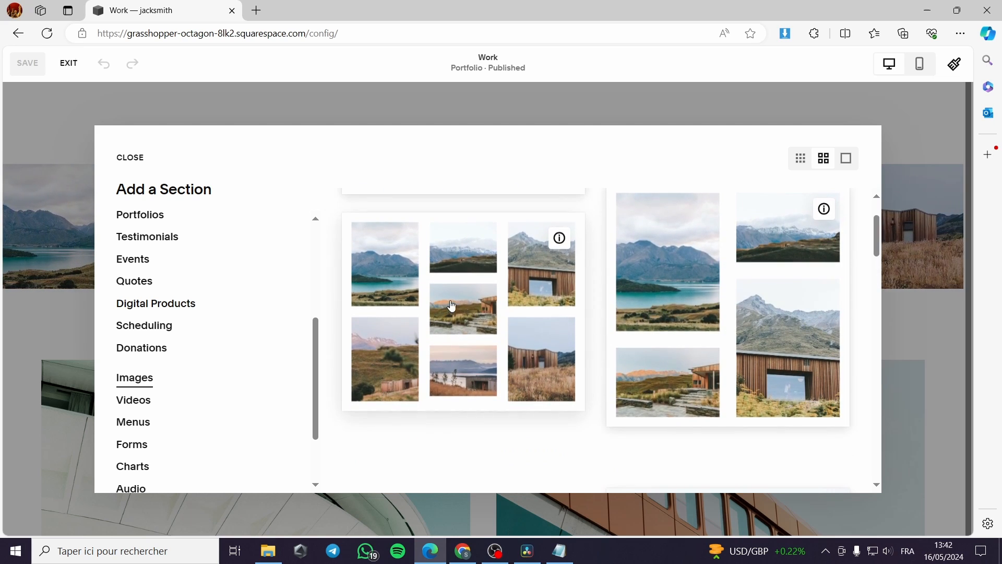
# Close the section chooser without adding one and exit the page editor.
pyautogui.click(129, 157)
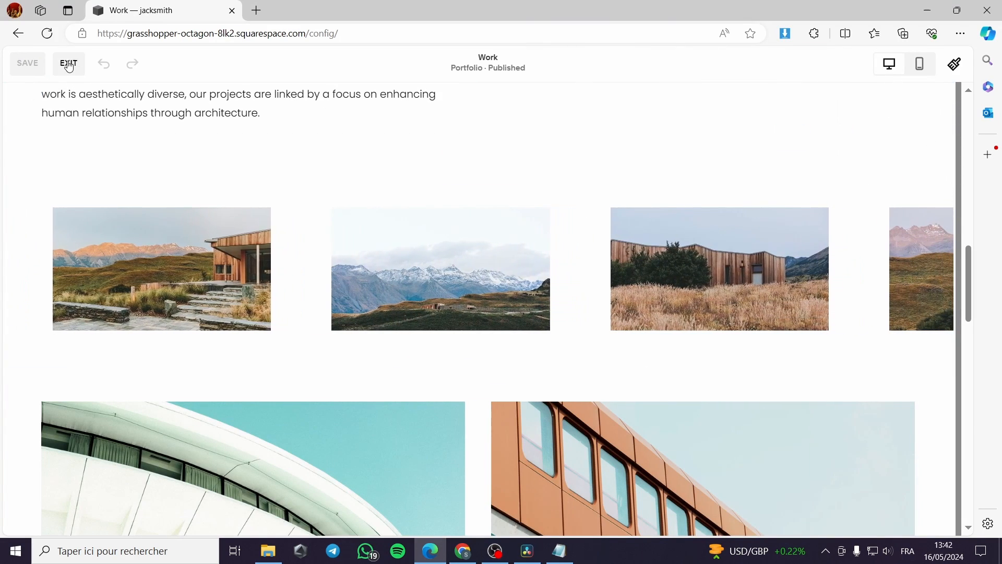
pyautogui.click(68, 64)
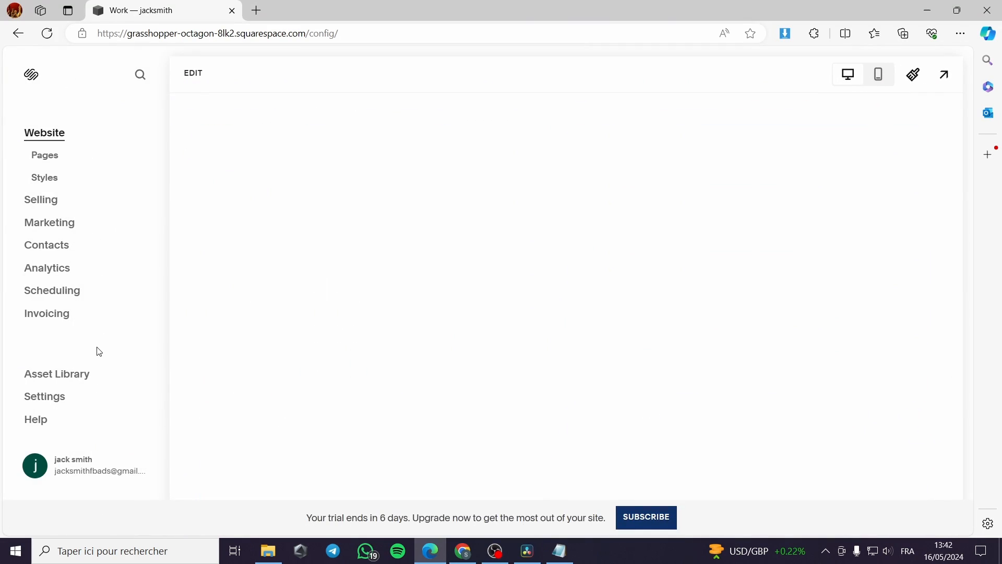
# Go through Pages to Utilities and open Website Tools for Custom CSS.
pyautogui.click(45, 154)
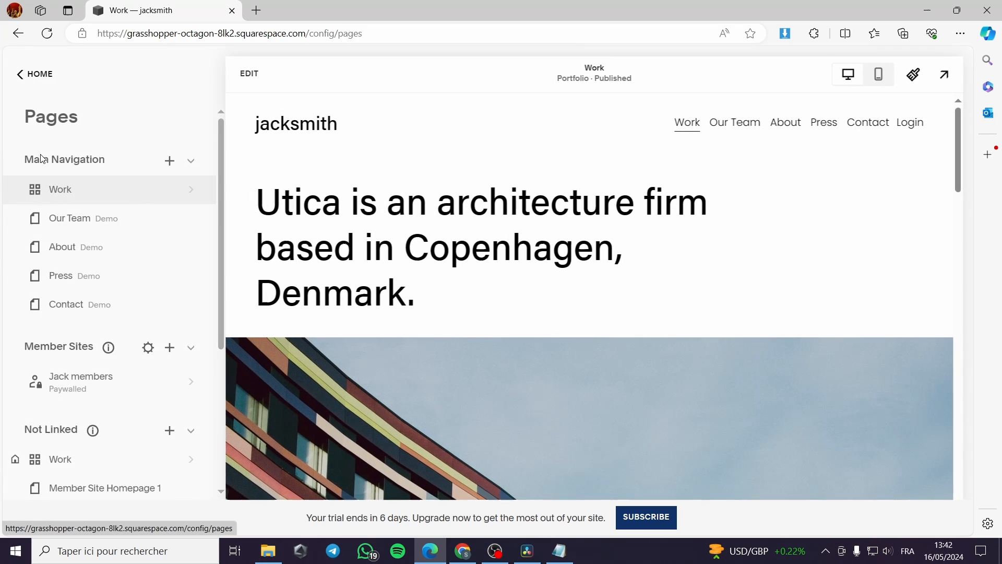
pyautogui.scroll(-3)
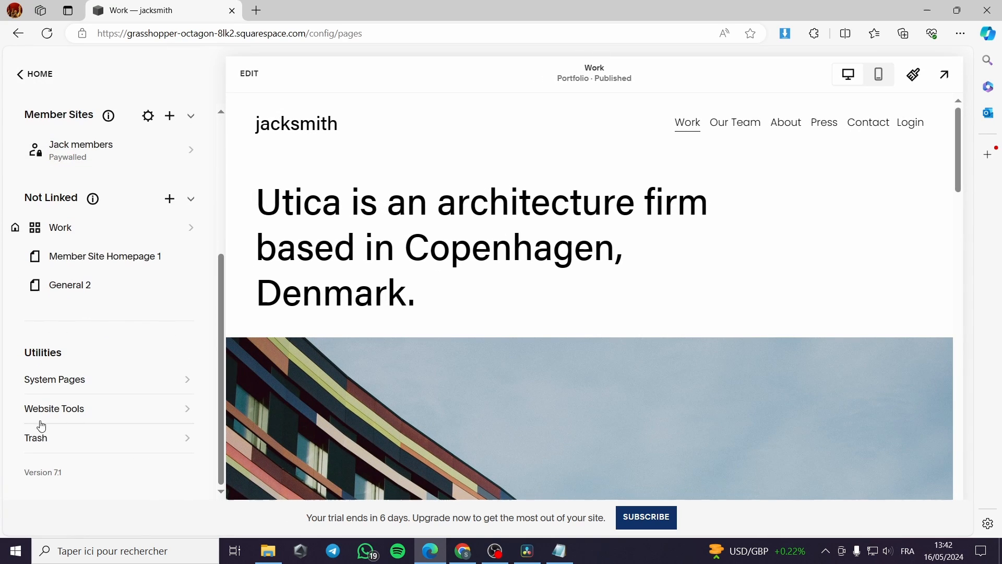
pyautogui.click(53, 408)
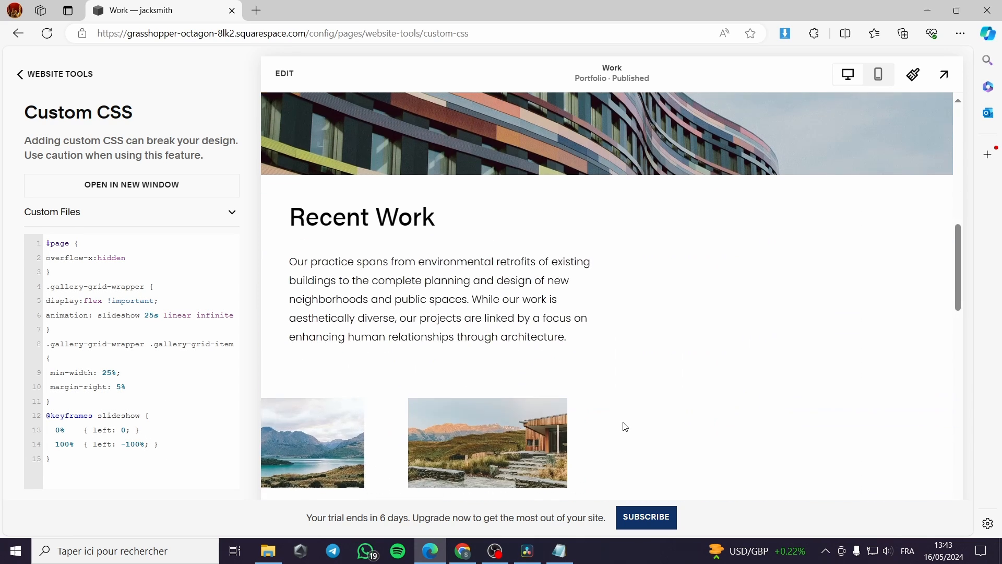
pyautogui.scroll(-3)
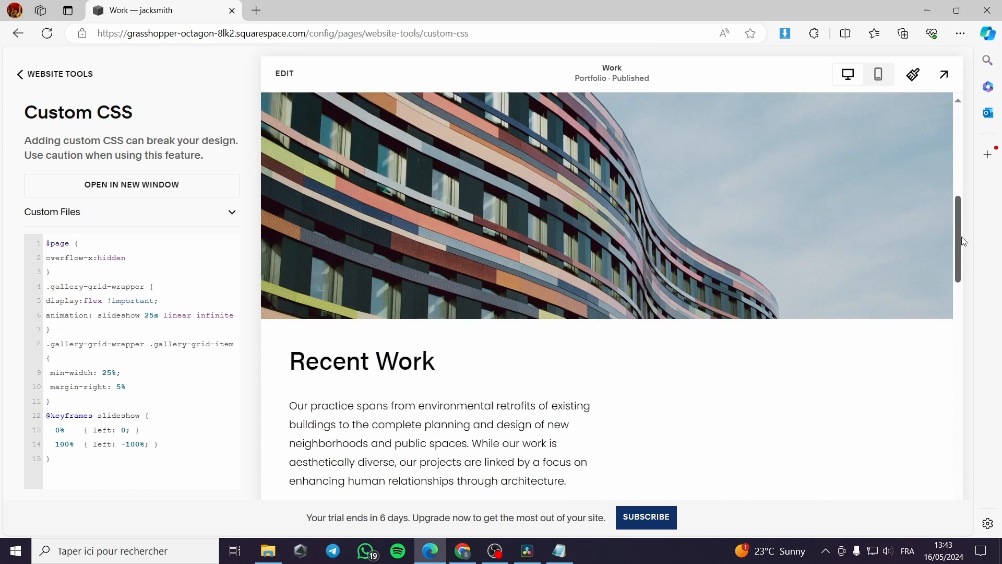
pyautogui.scroll(-3)
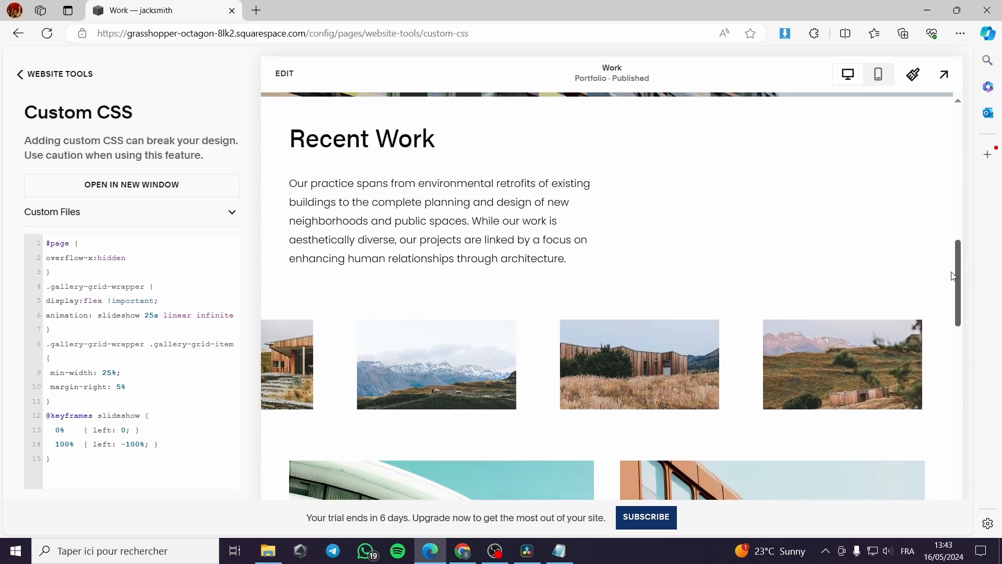